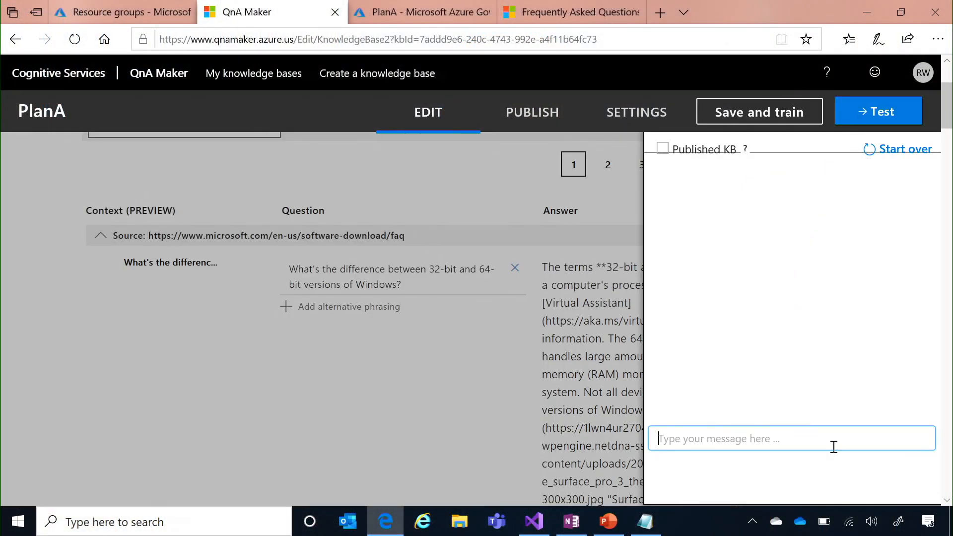
pyautogui.moveTo(830, 442)
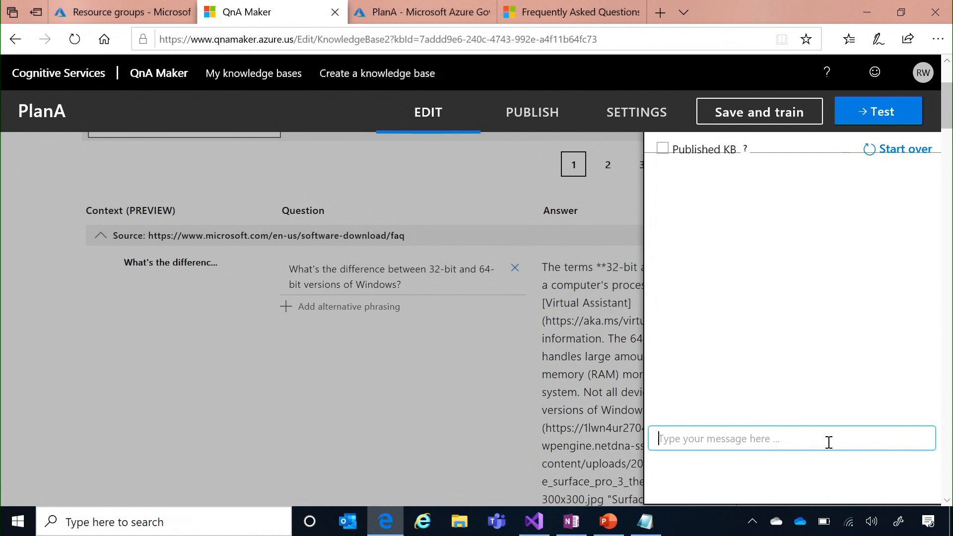
pyautogui.moveTo(836, 438)
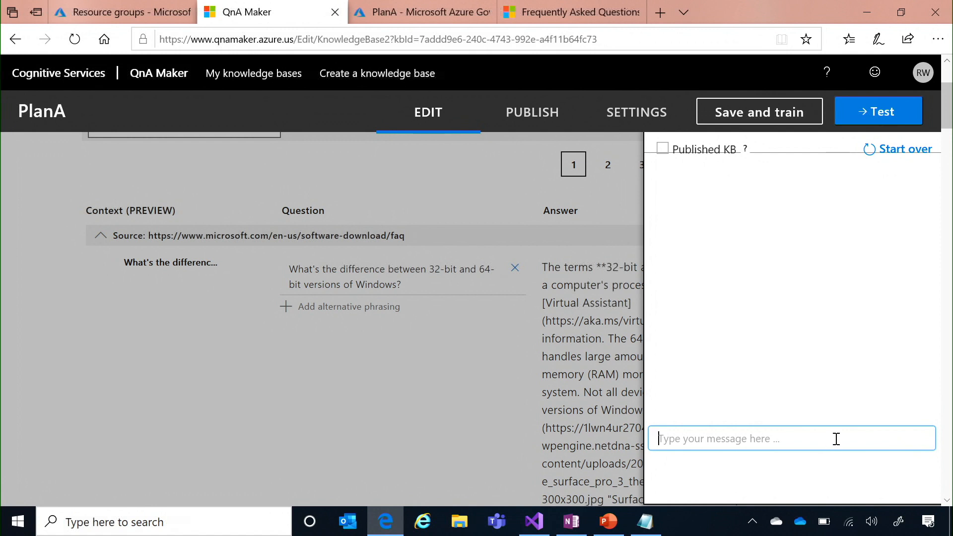
# Ask the PlanA test bot 'what's the difference between 32 64' and review its reply
pyautogui.write("what's the d")
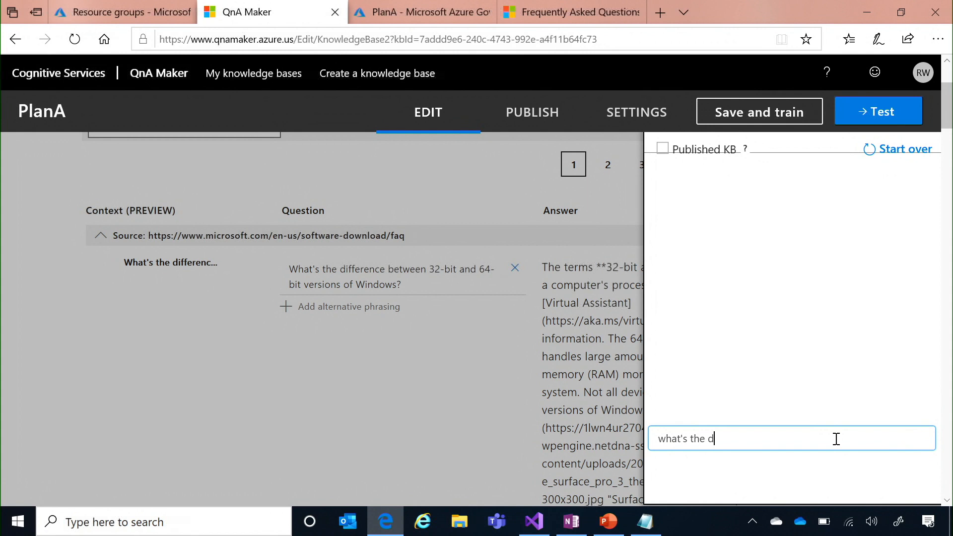
pyautogui.write('ifference')
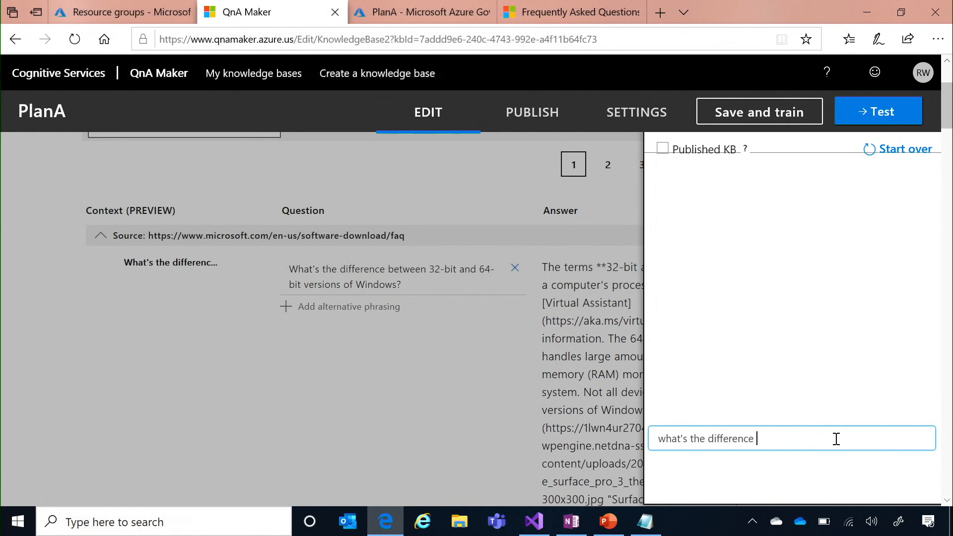
pyautogui.write('between')
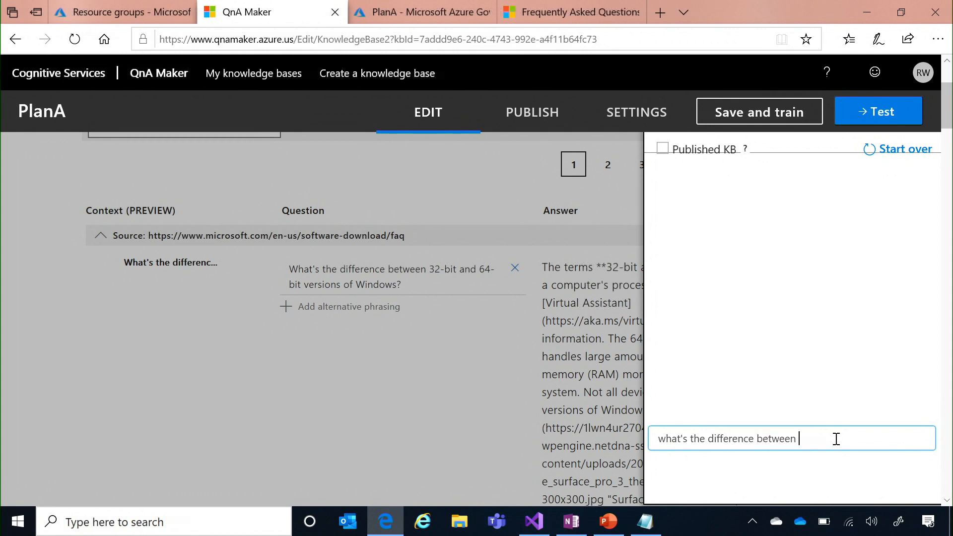
pyautogui.write('32 6')
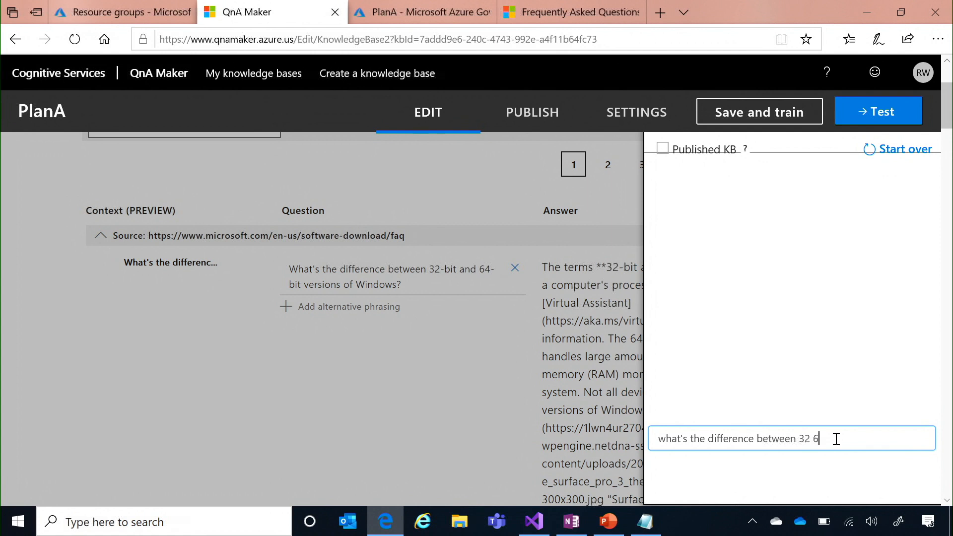
pyautogui.press('Return')
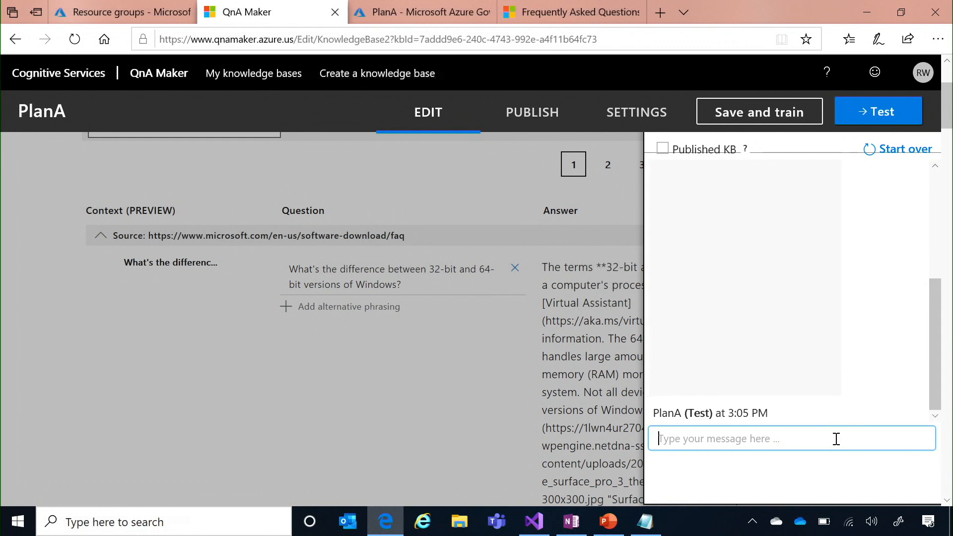
pyautogui.scroll(3)
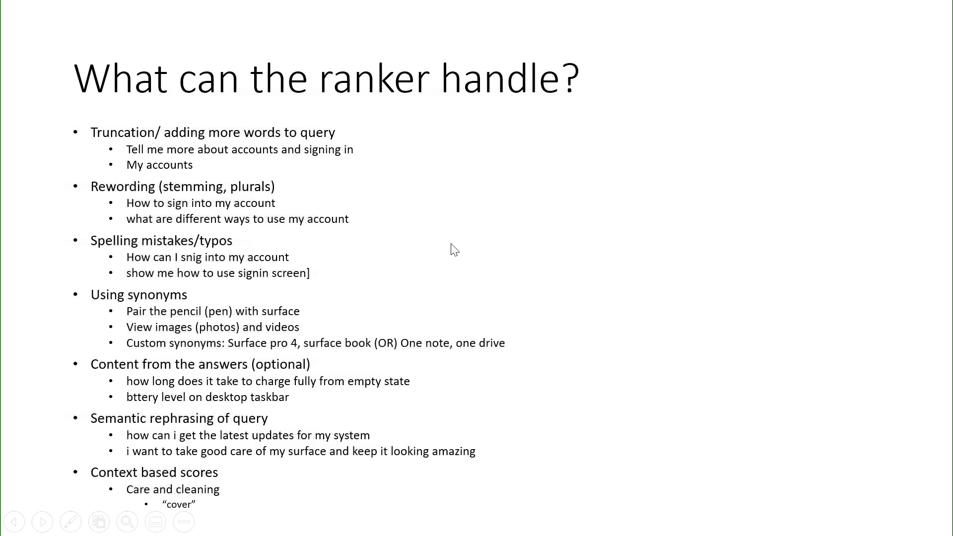
pyautogui.moveTo(390, 218)
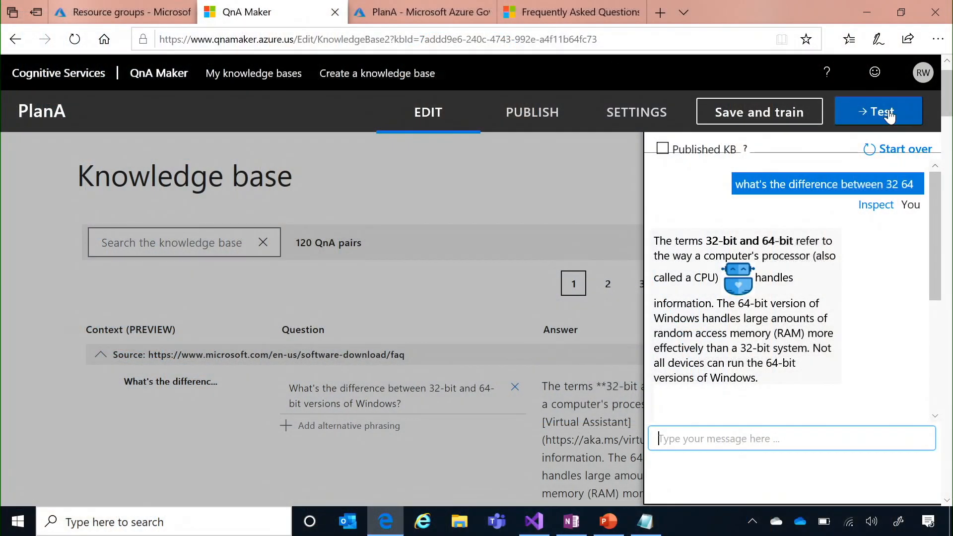
# Close the test pane to show all 120 PlanA QnA pairs
pyautogui.click(878, 111)
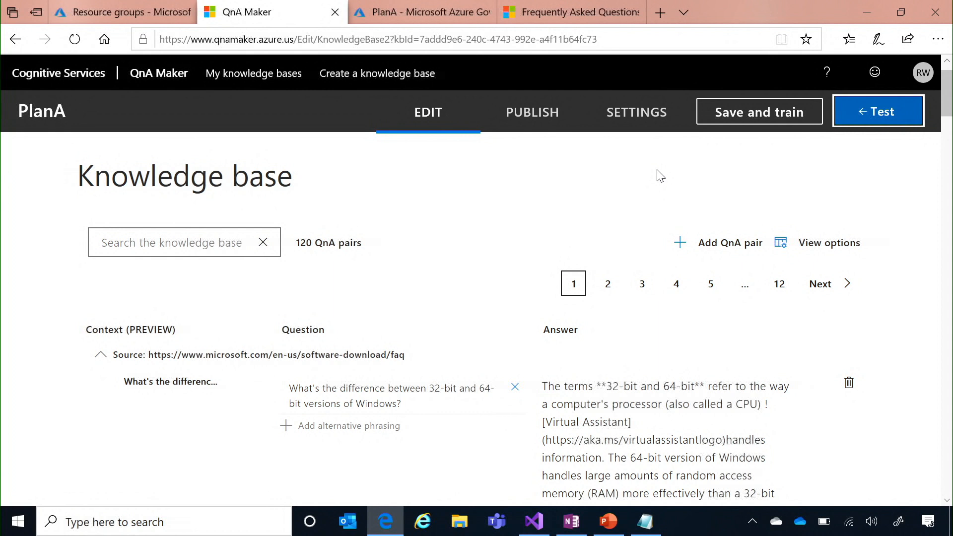
pyautogui.moveTo(696, 176)
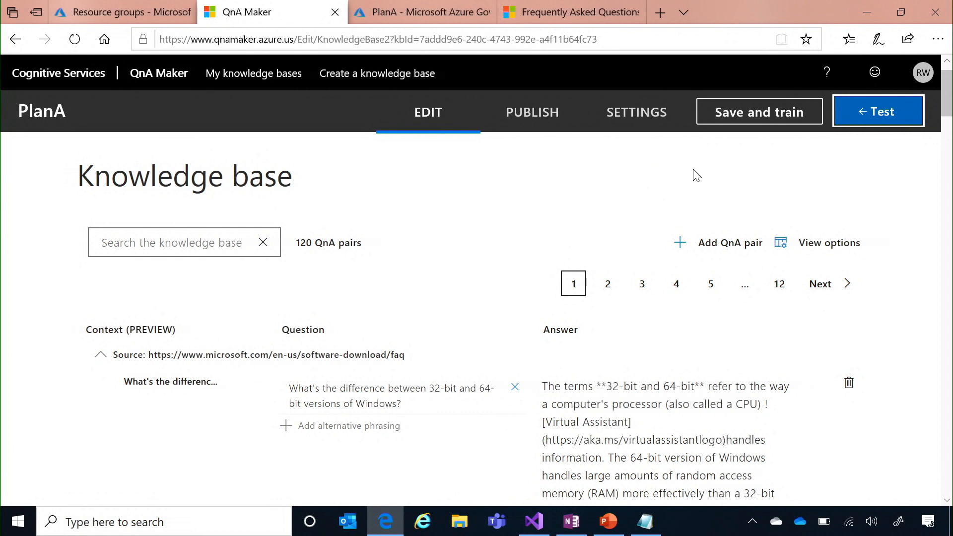
pyautogui.moveTo(720, 162)
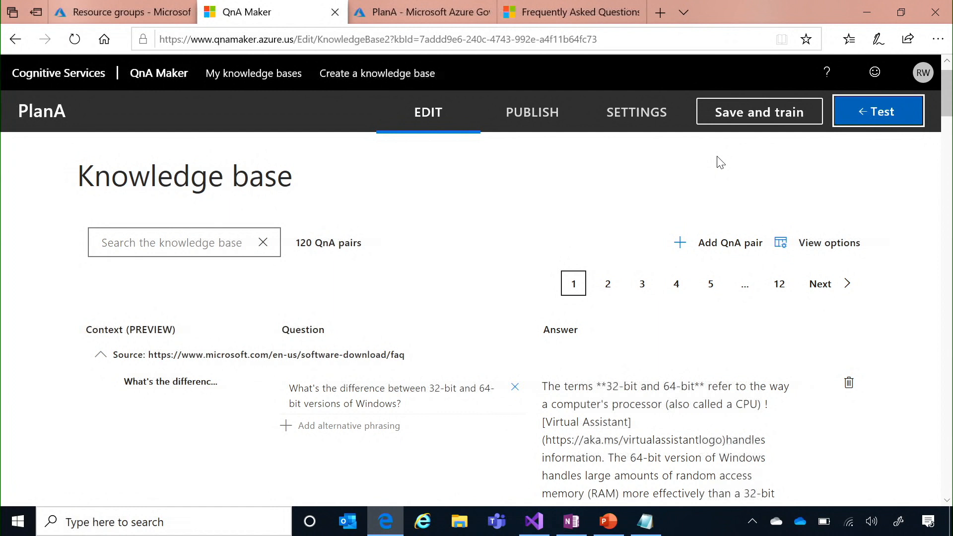
pyautogui.moveTo(531, 112)
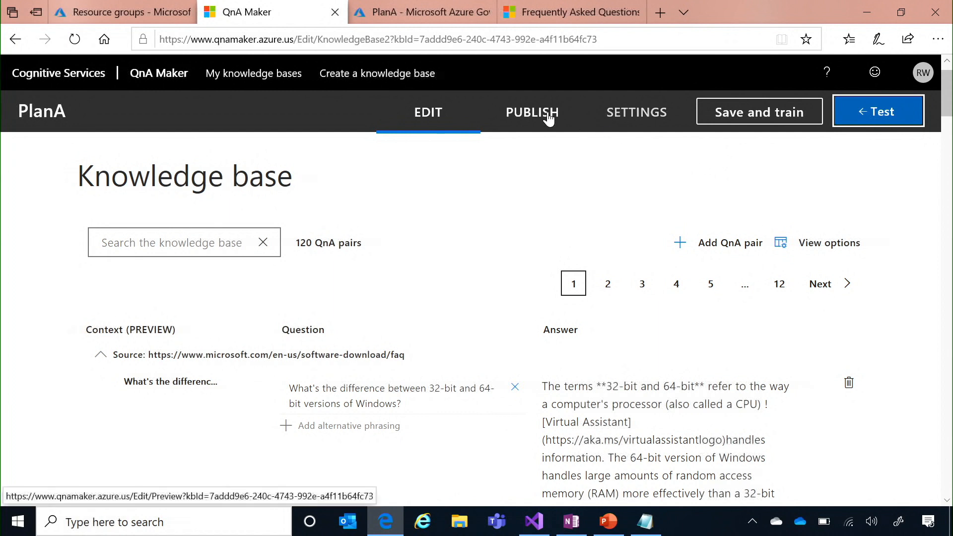
# Publish the PlanA knowledge base to production from the Publish page
pyautogui.click(531, 112)
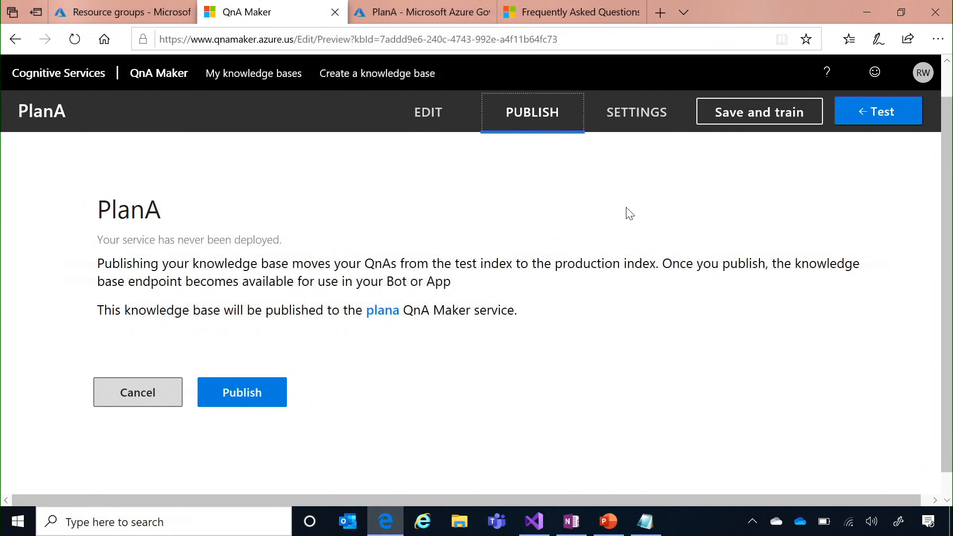
pyautogui.moveTo(635, 214)
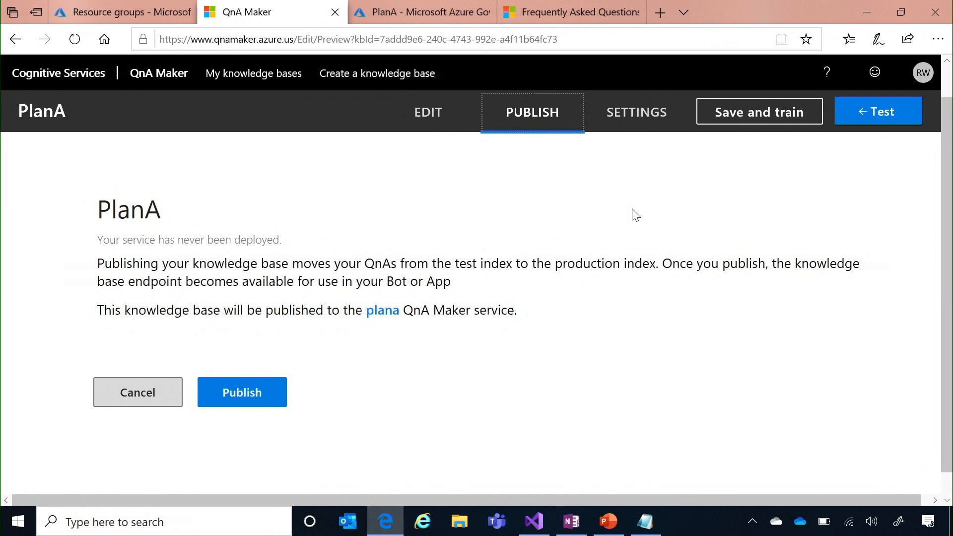
pyautogui.moveTo(657, 190)
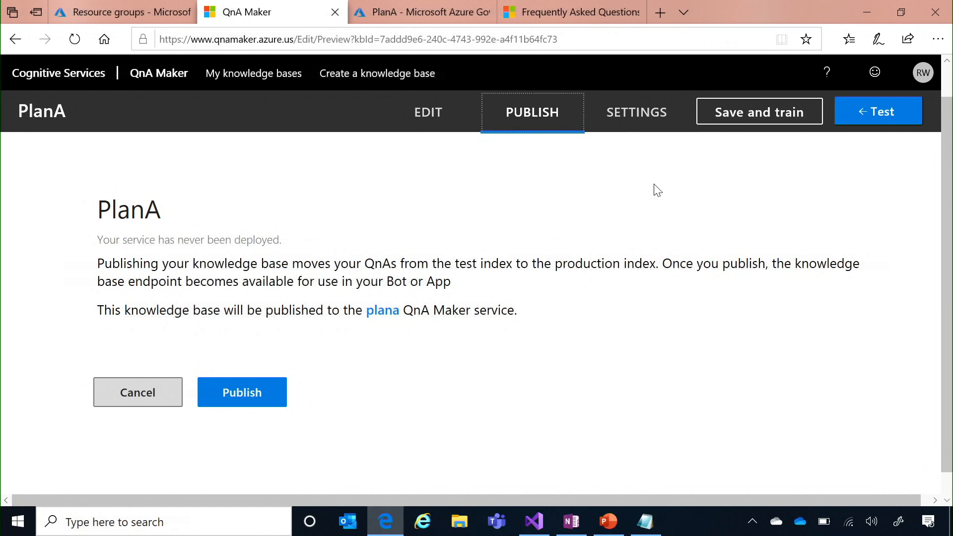
pyautogui.click(241, 392)
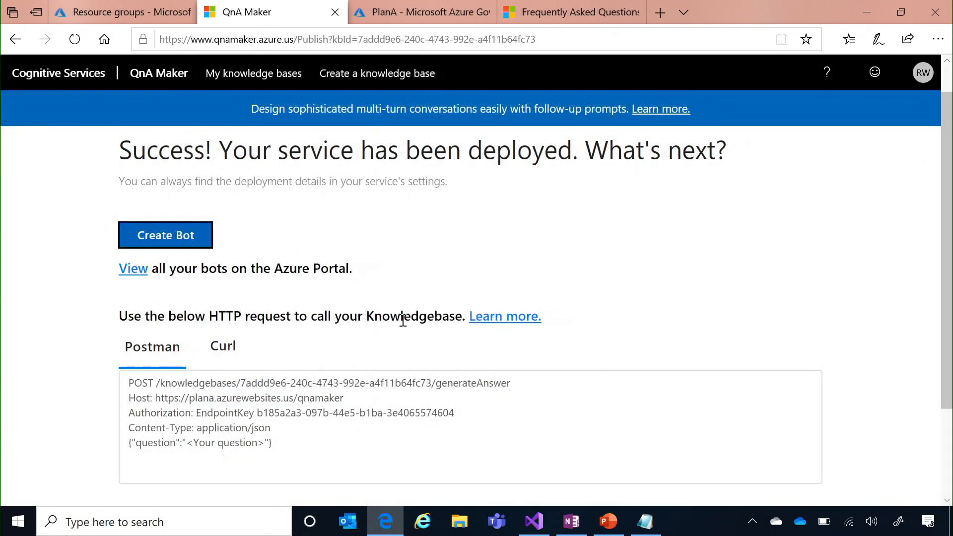
pyautogui.moveTo(394, 342)
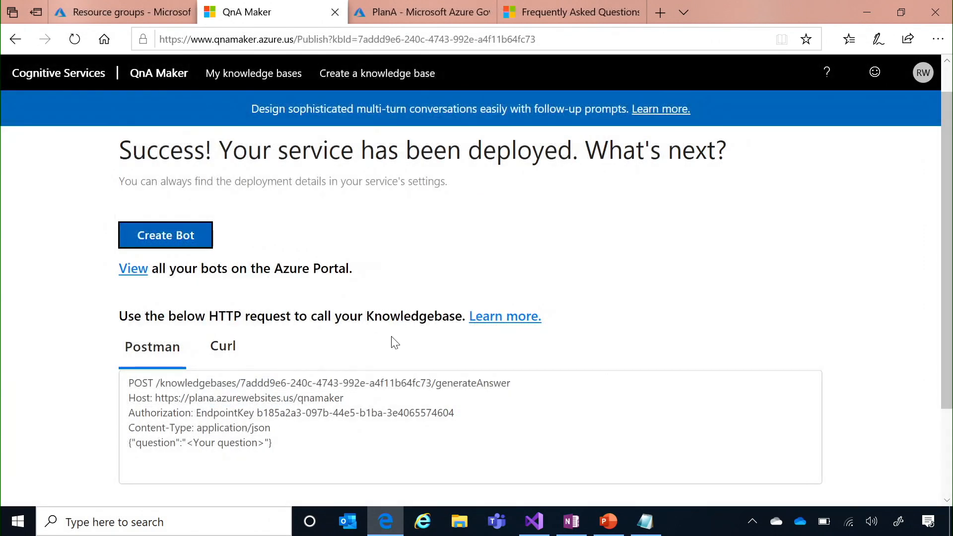
pyautogui.moveTo(334, 354)
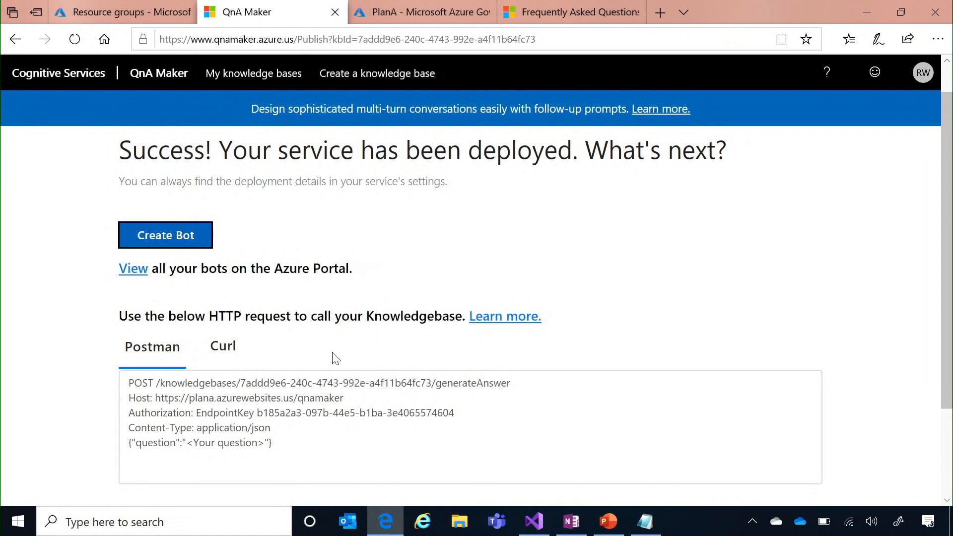
pyautogui.moveTo(222, 346)
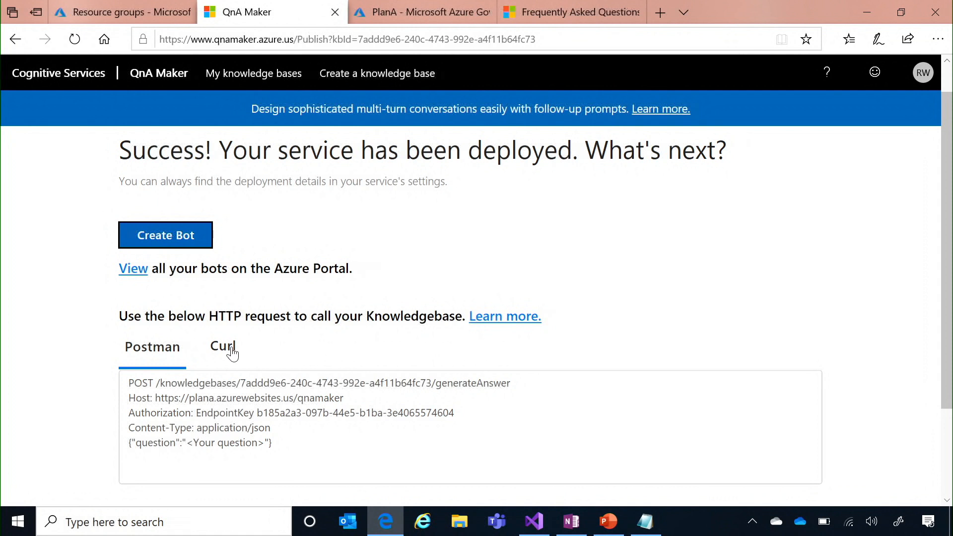
# Show the knowledge base sample request as a curl command
pyautogui.click(222, 346)
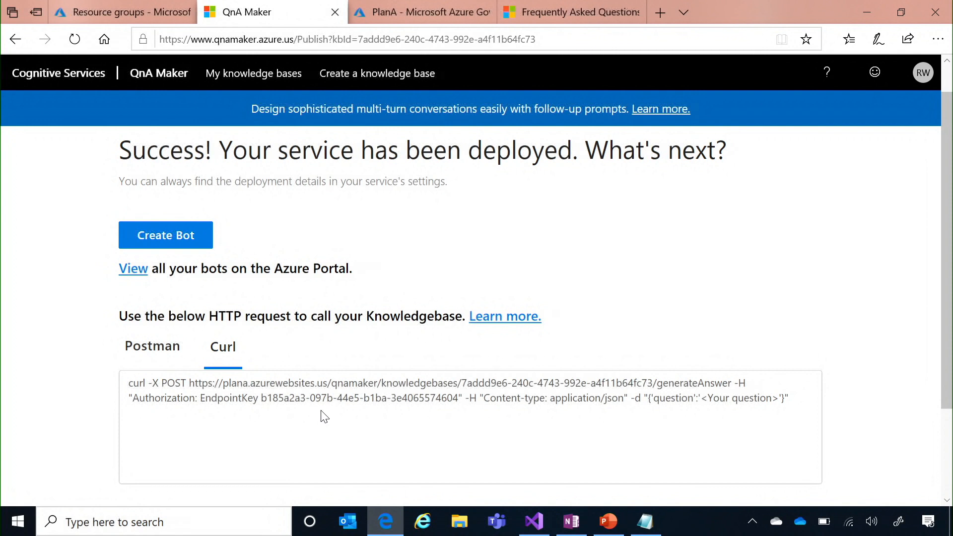
pyautogui.moveTo(341, 418)
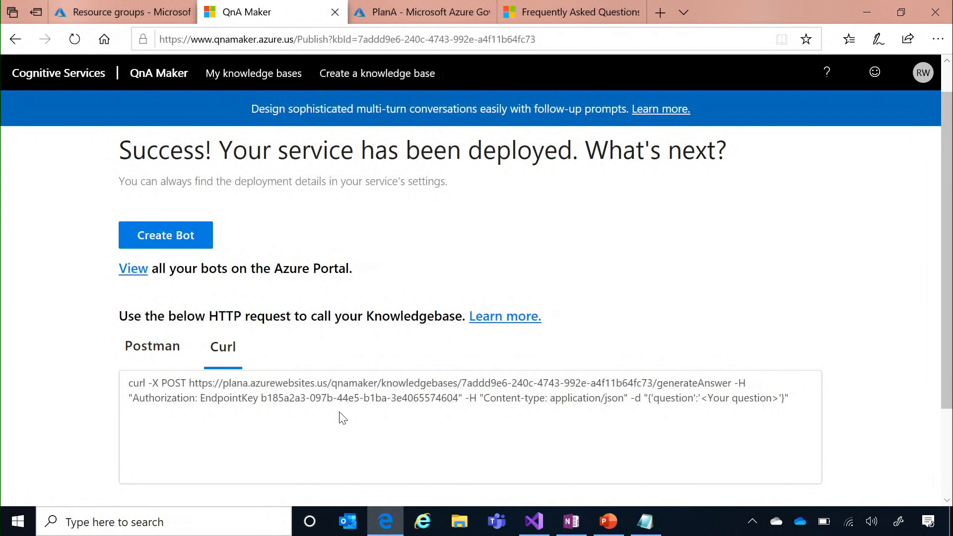
pyautogui.moveTo(295, 393)
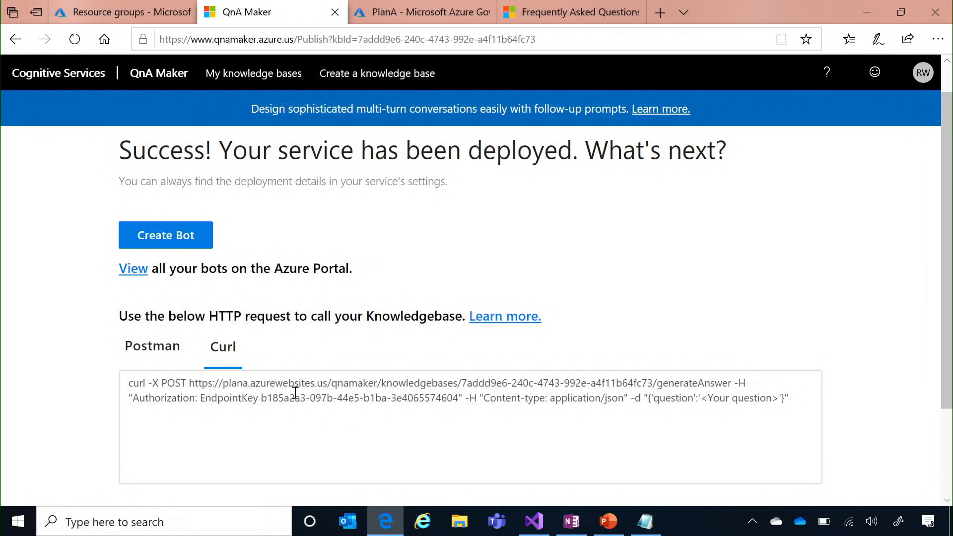
pyautogui.moveTo(337, 416)
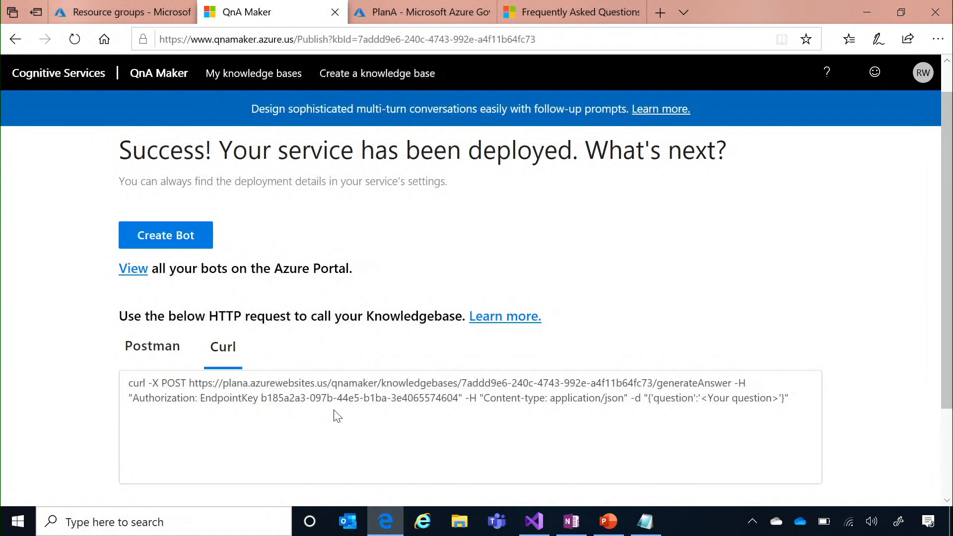
pyautogui.moveTo(324, 388)
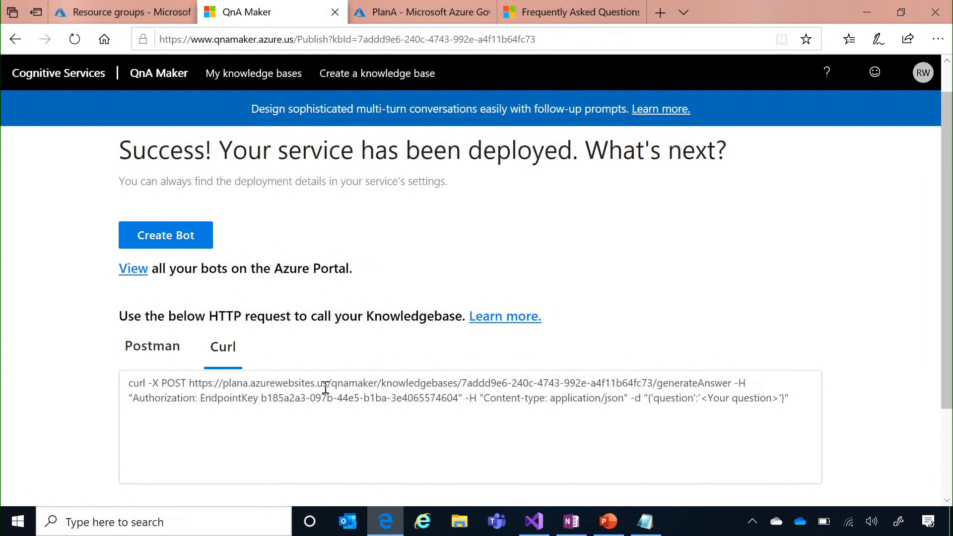
pyautogui.moveTo(316, 392)
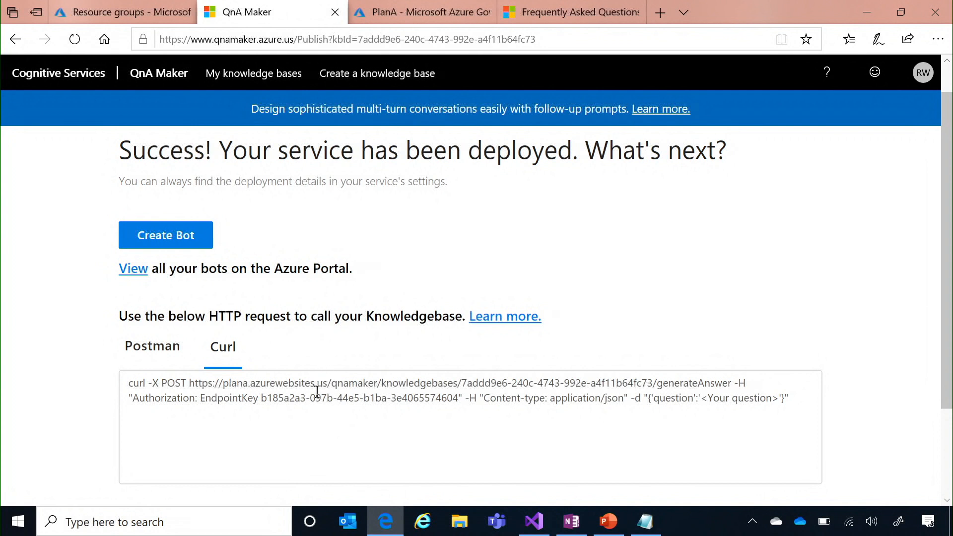
pyautogui.moveTo(309, 353)
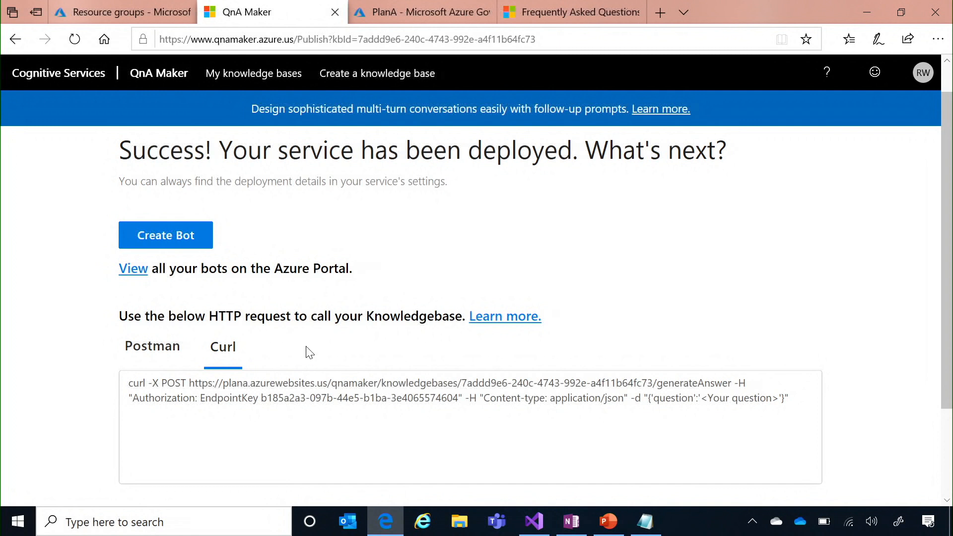
pyautogui.moveTo(256, 249)
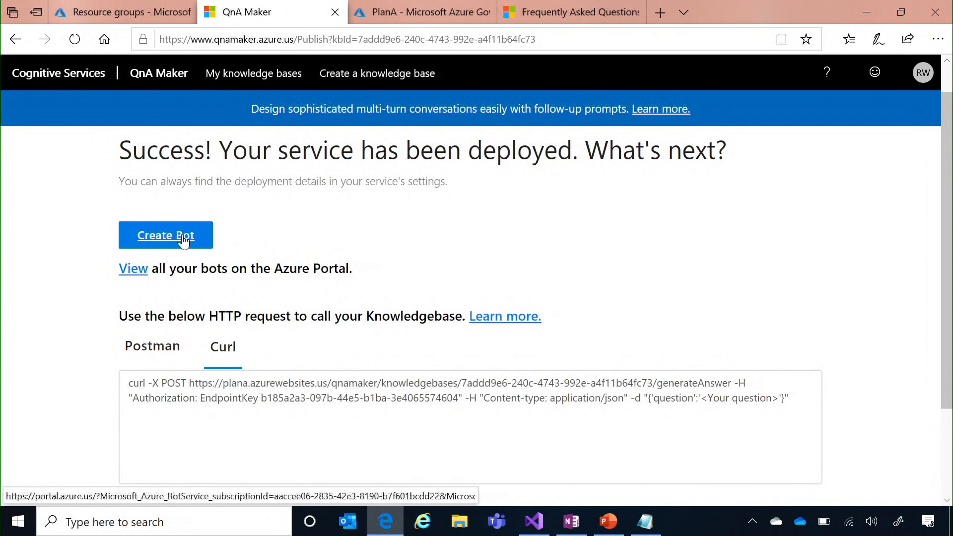
# Start a plana-bot Web App Bot form, then view the PlanA resource group
pyautogui.click(166, 235)
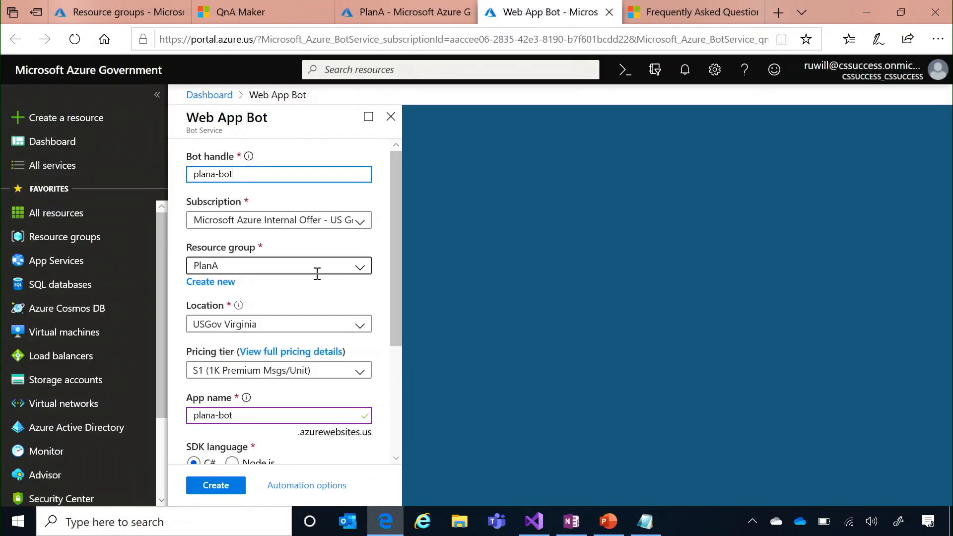
pyautogui.scroll(-3)
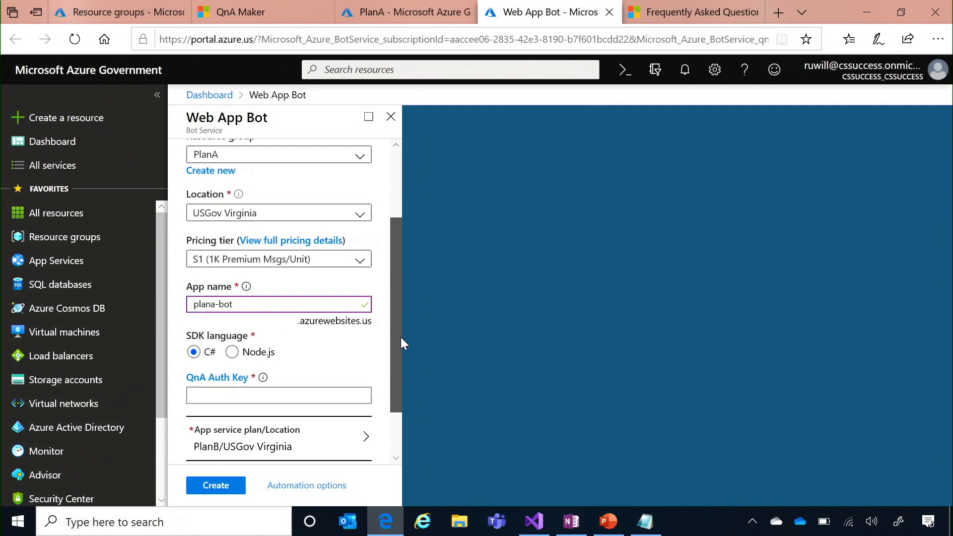
pyautogui.scroll(-3)
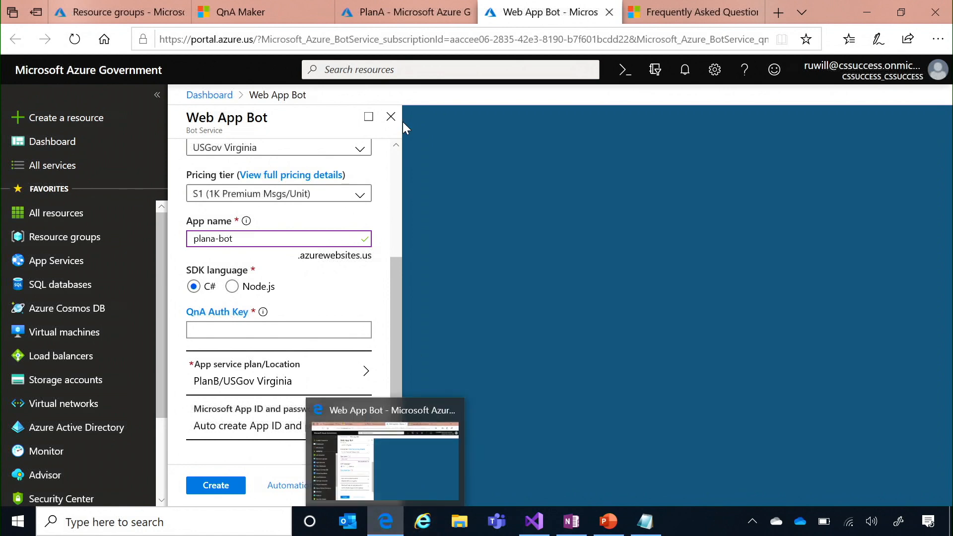
pyautogui.click(401, 12)
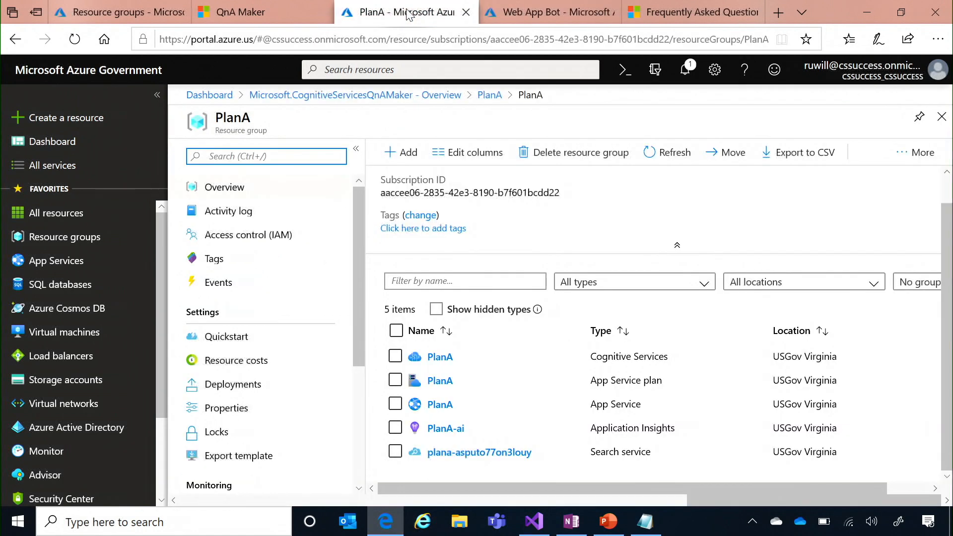
# Reveal and copy the plana primary endpoint key from QnA Maker Service settings
pyautogui.click(262, 12)
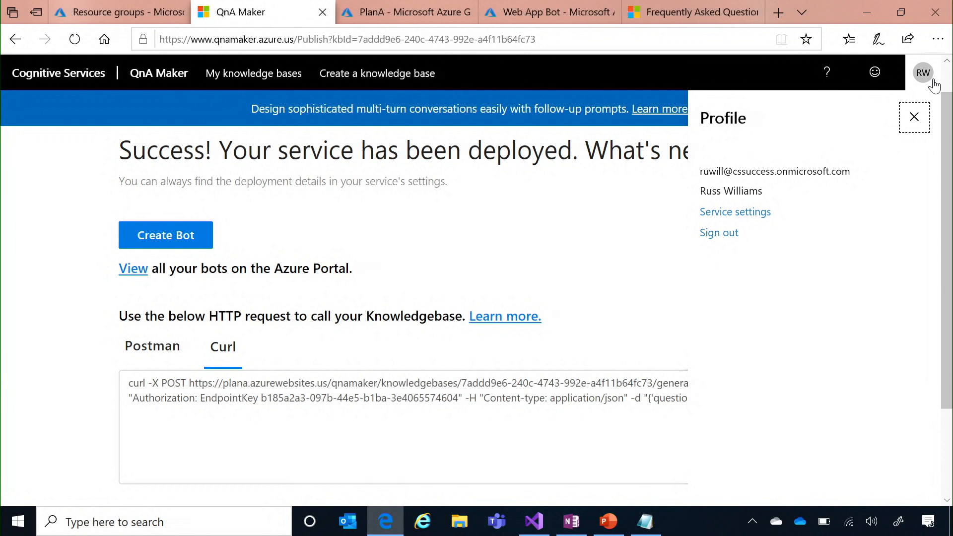
pyautogui.moveTo(780, 137)
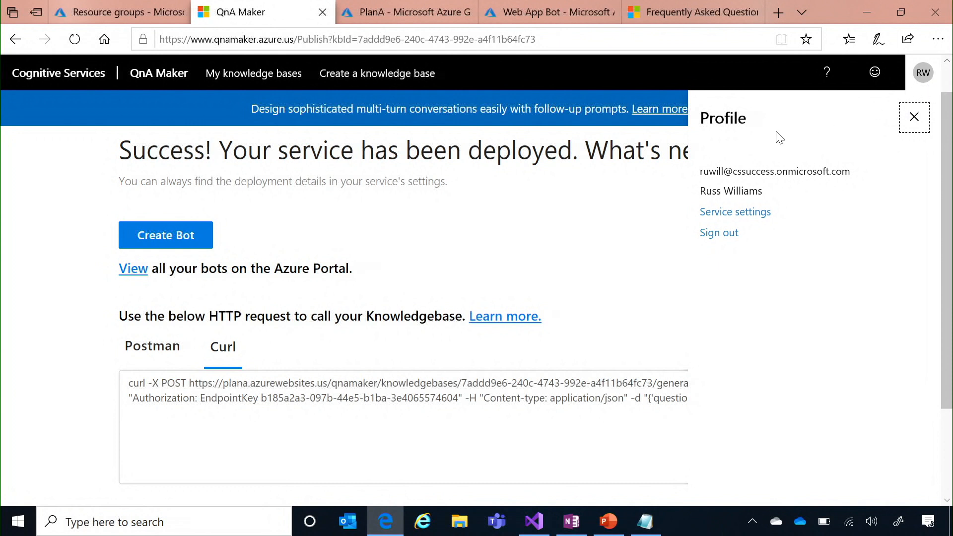
pyautogui.click(735, 212)
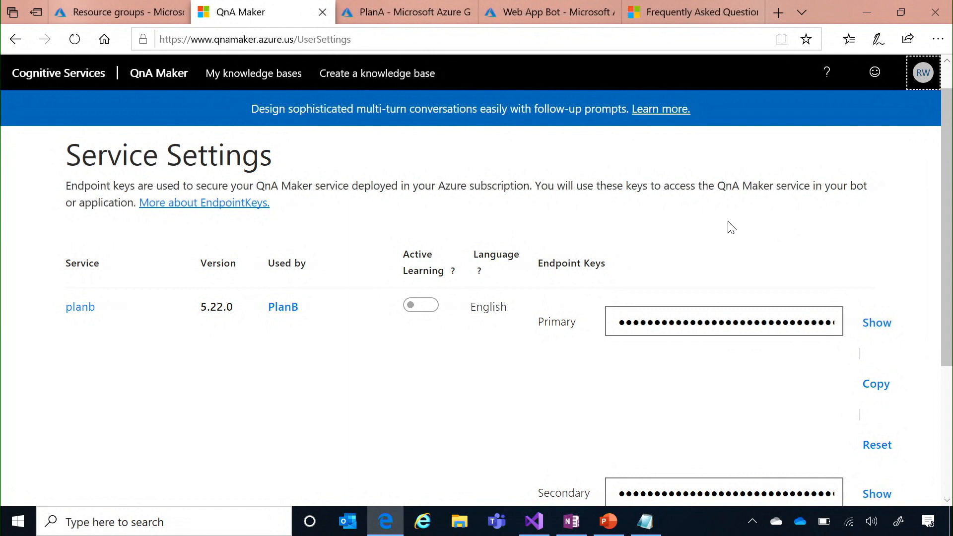
pyautogui.scroll(-3)
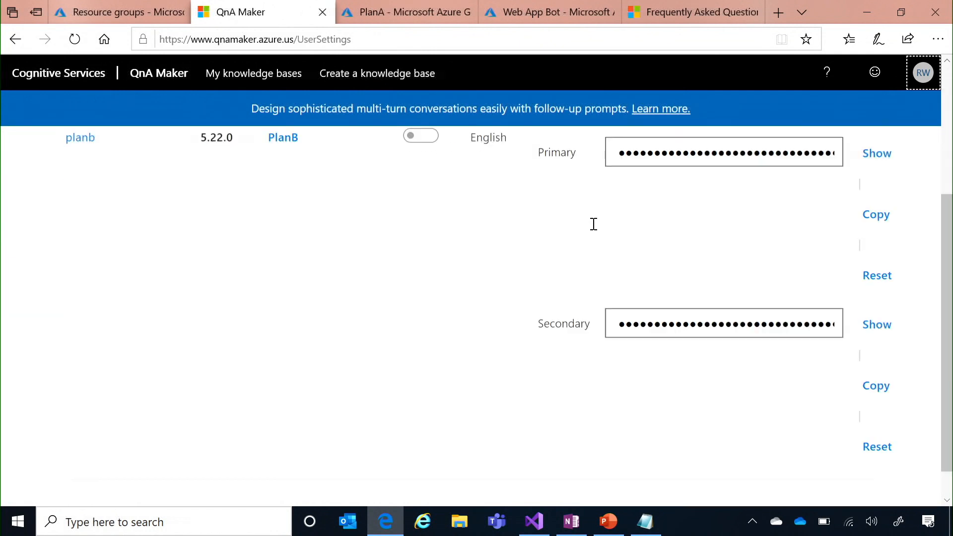
pyautogui.scroll(-3)
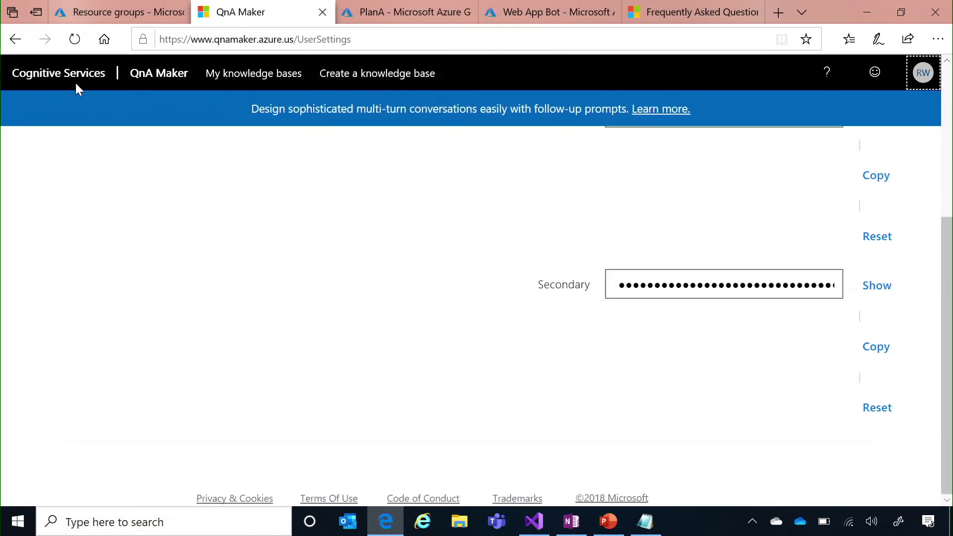
pyautogui.scroll(3)
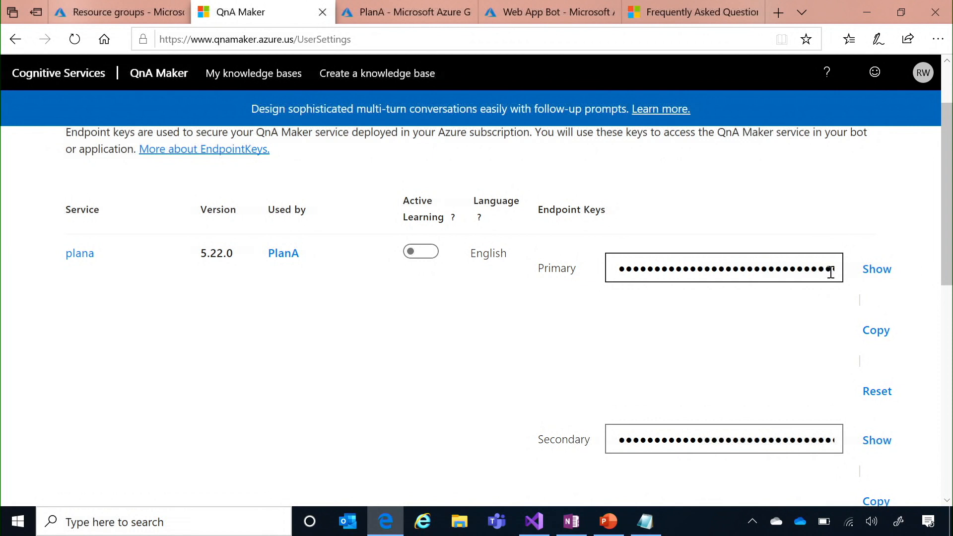
pyautogui.moveTo(876, 331)
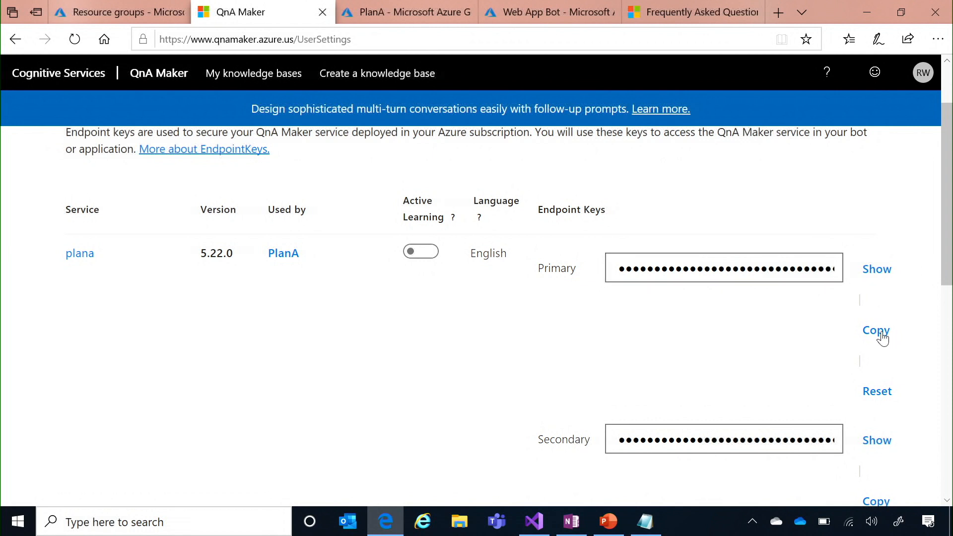
pyautogui.click(877, 269)
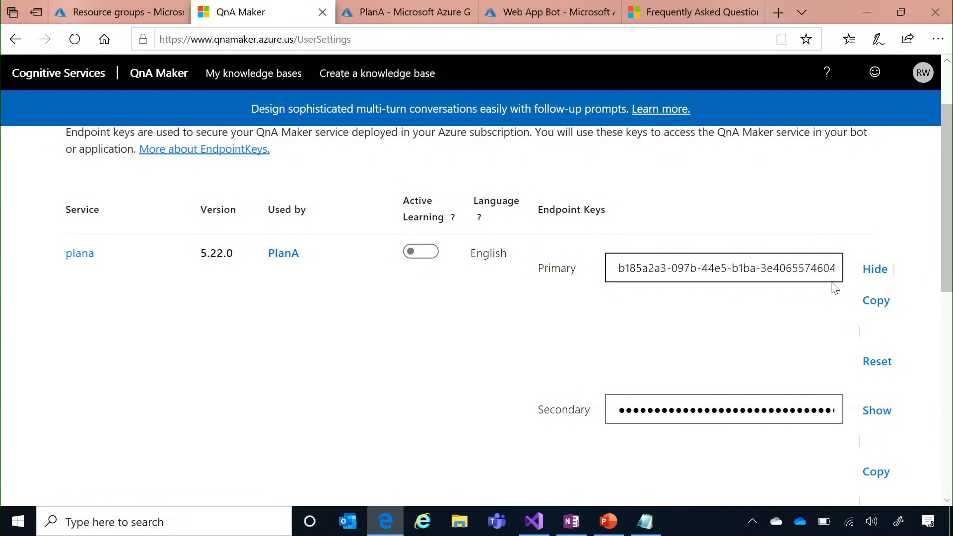
pyautogui.moveTo(759, 317)
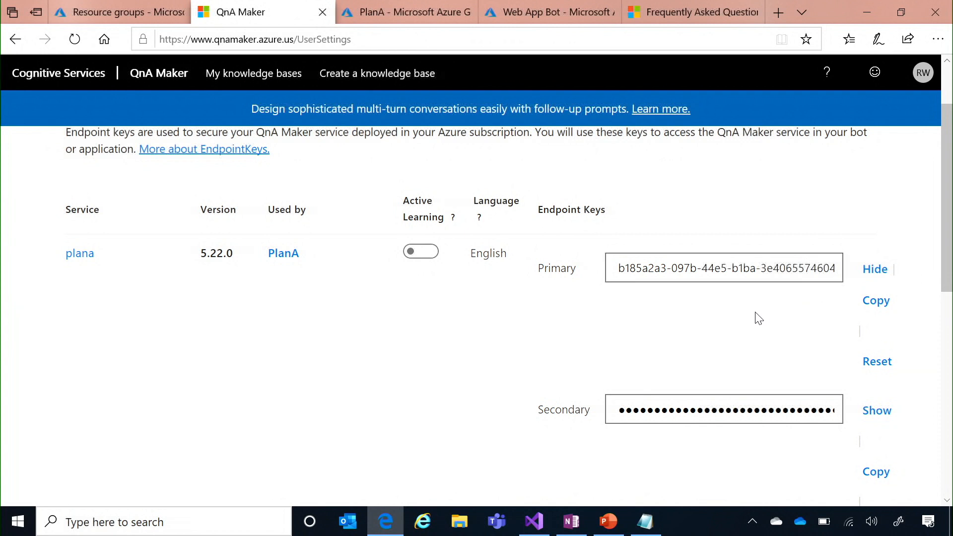
pyautogui.moveTo(490, 190)
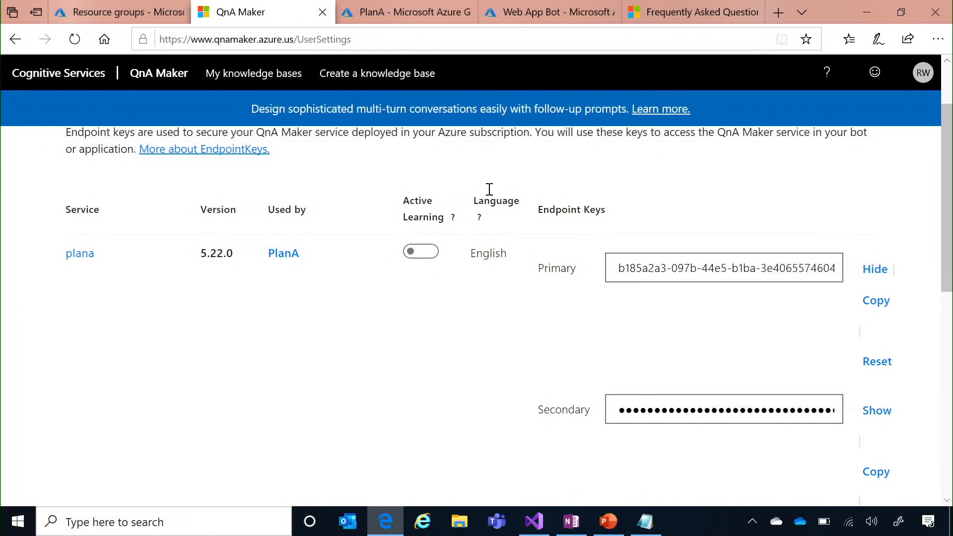
pyautogui.click(401, 11)
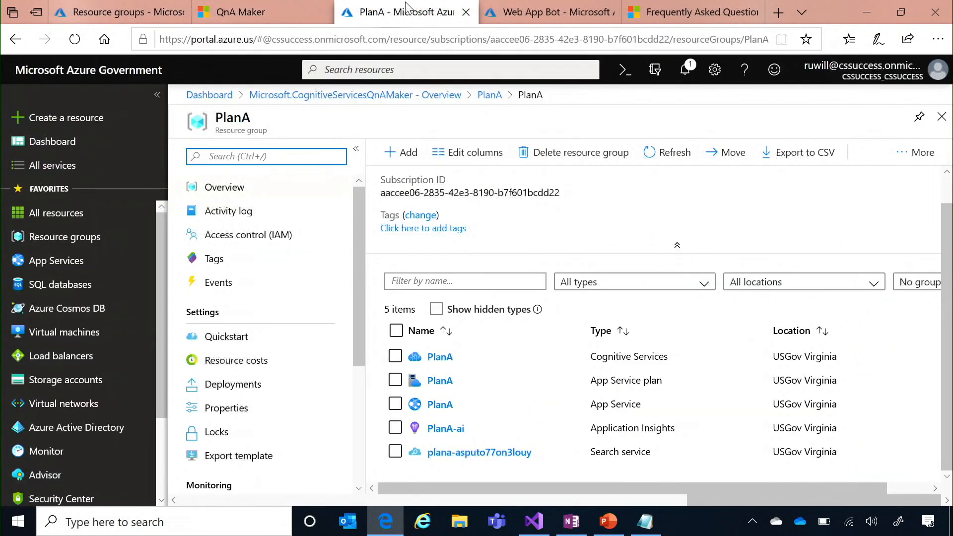
pyautogui.click(116, 12)
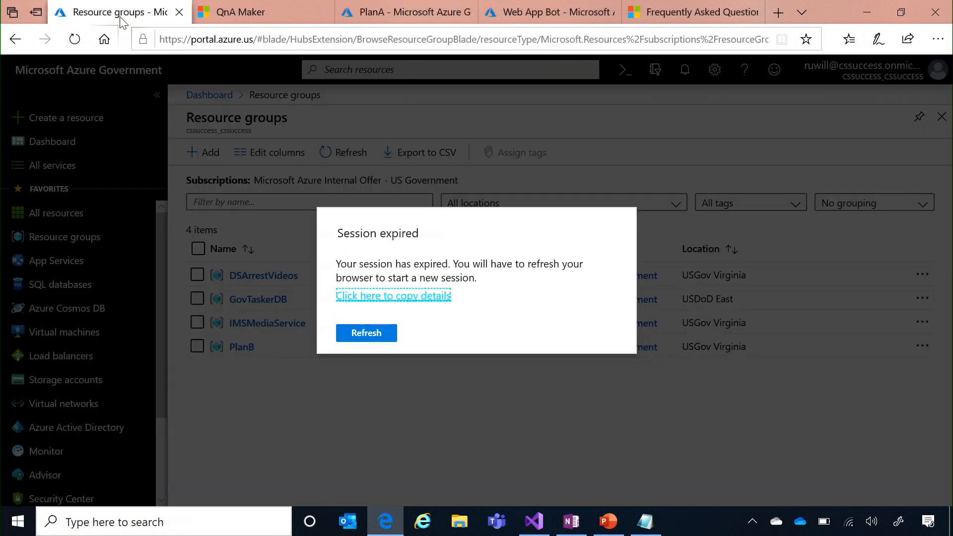
pyautogui.click(547, 11)
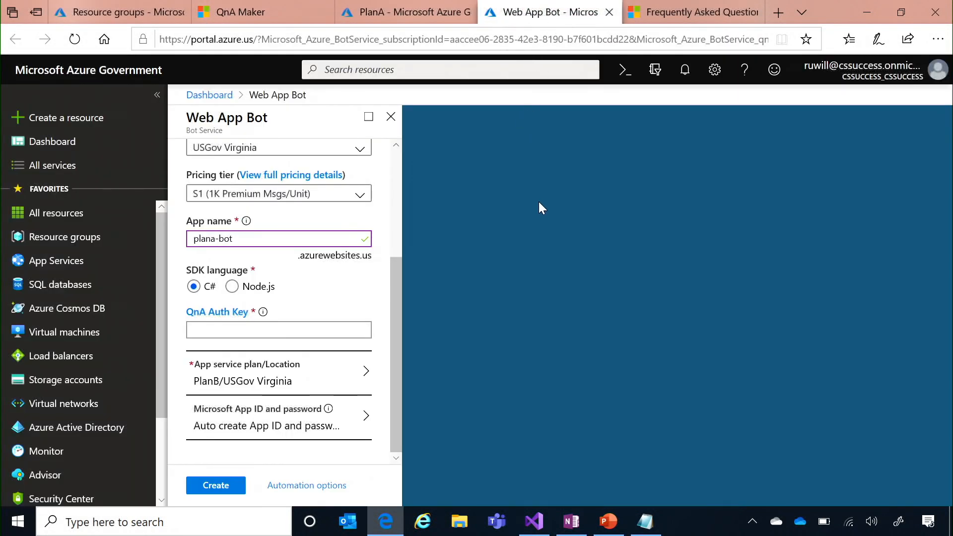
pyautogui.click(278, 329)
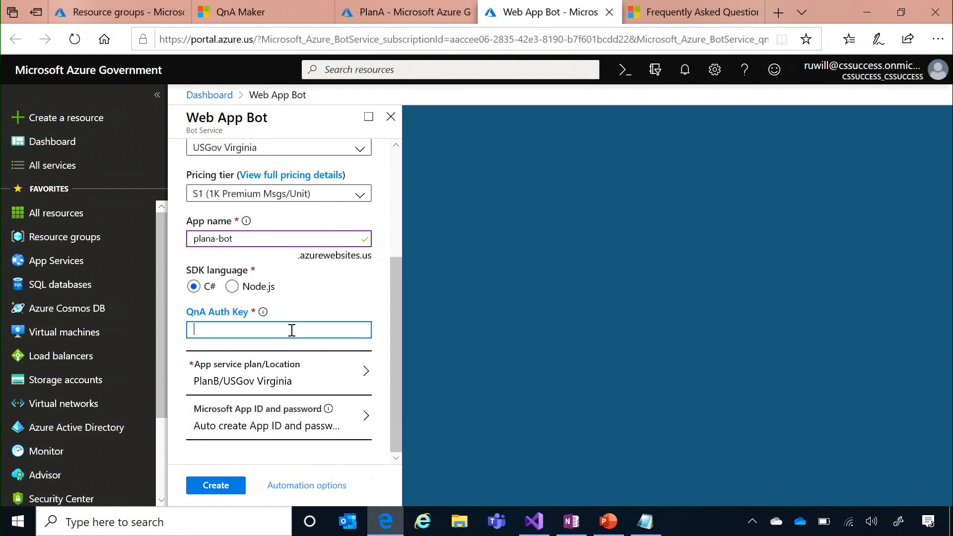
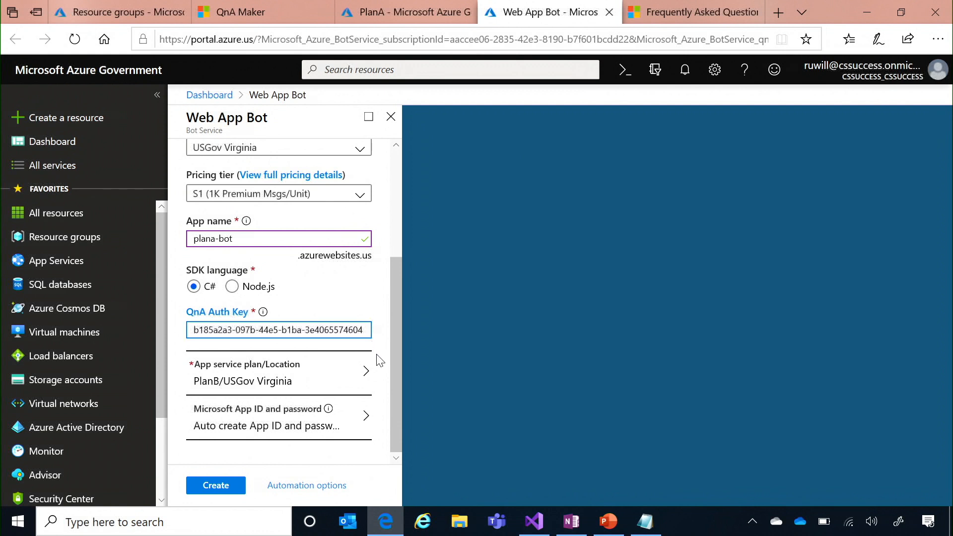
pyautogui.moveTo(326, 393)
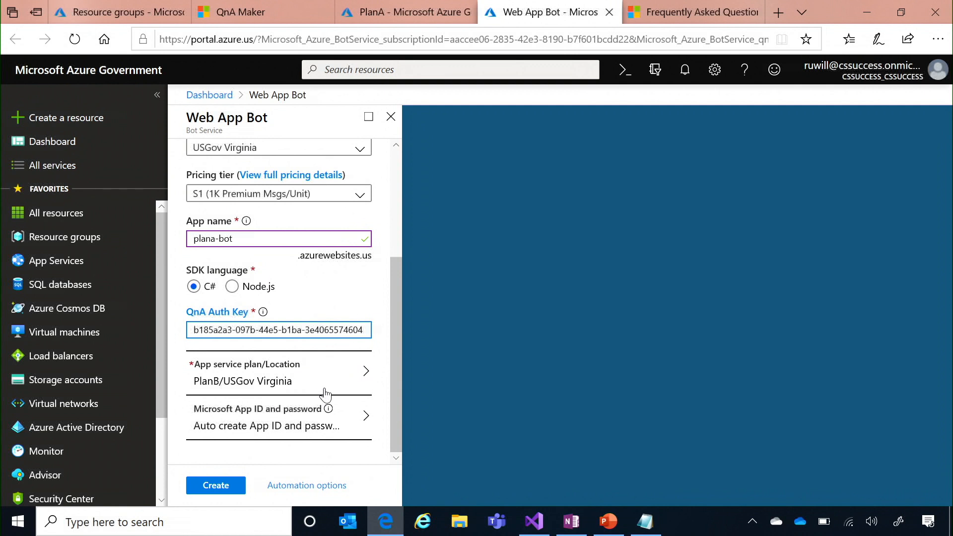
pyautogui.moveTo(305, 382)
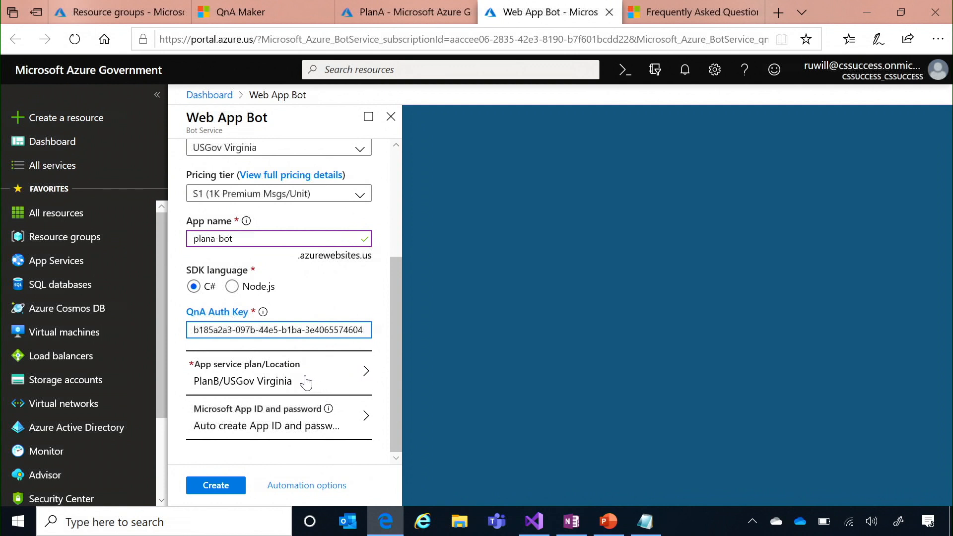
# Create a new plana-bot app service plan and submit the bot creation
pyautogui.click(278, 373)
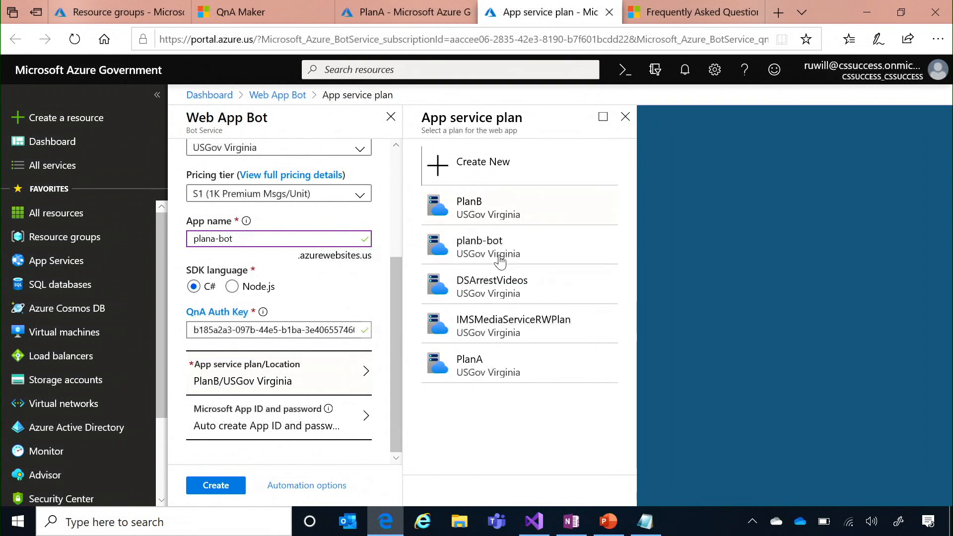
pyautogui.moveTo(491, 168)
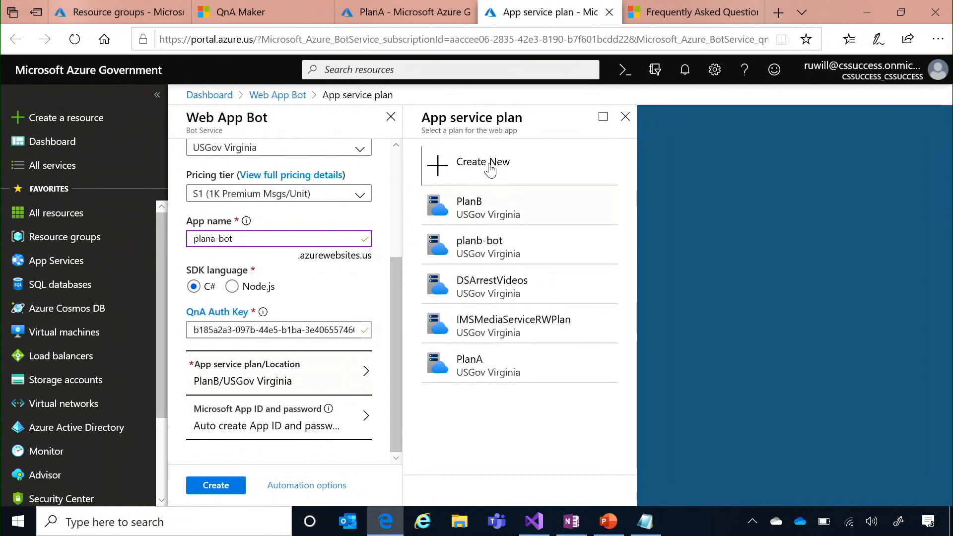
pyautogui.click(483, 162)
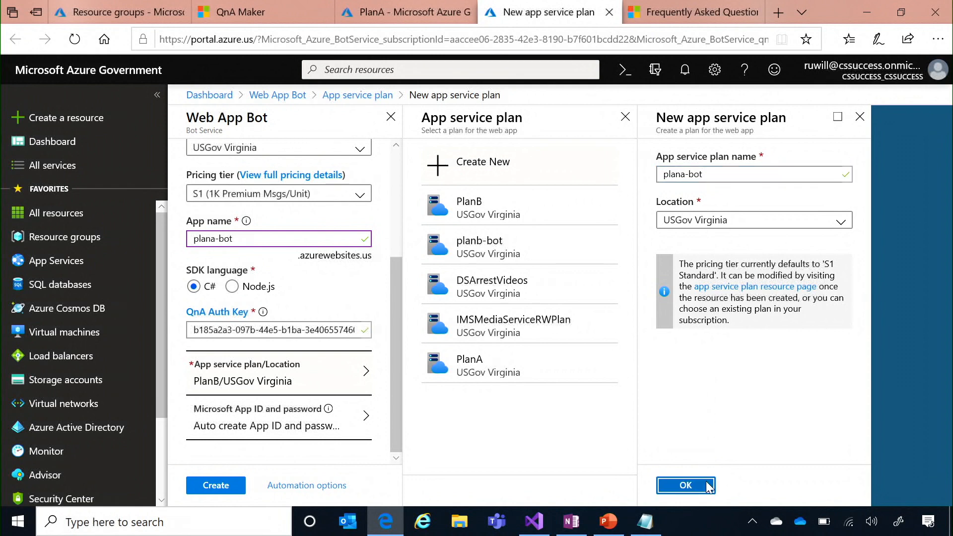
pyautogui.click(685, 485)
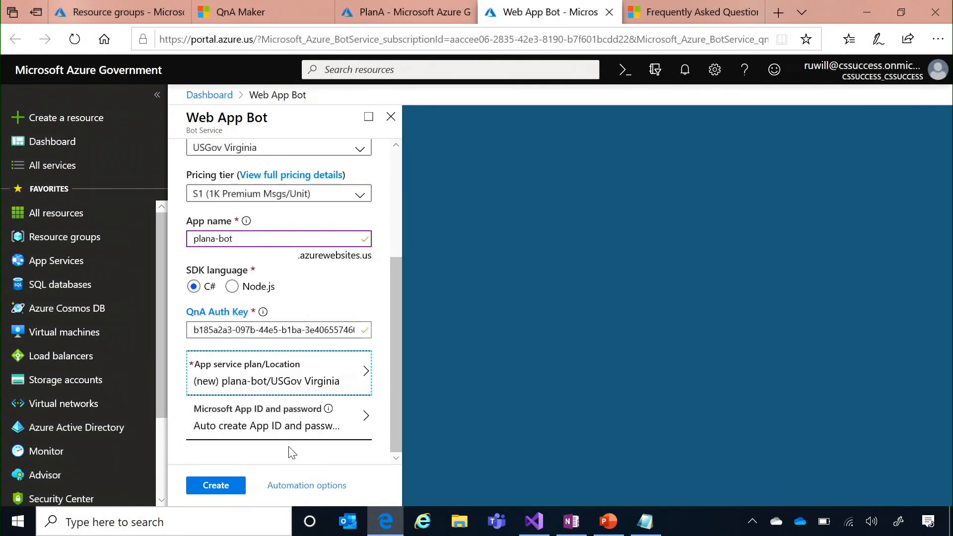
pyautogui.moveTo(289, 480)
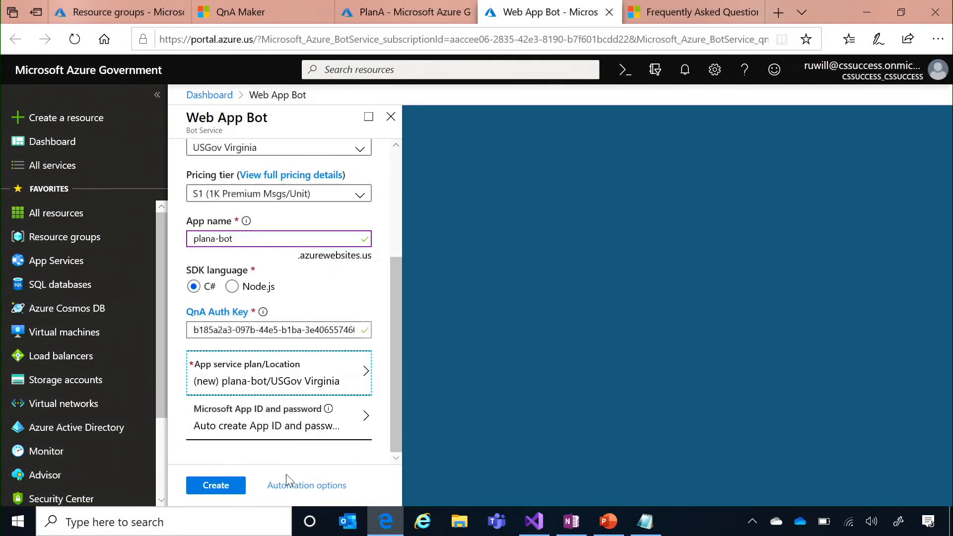
pyautogui.click(215, 485)
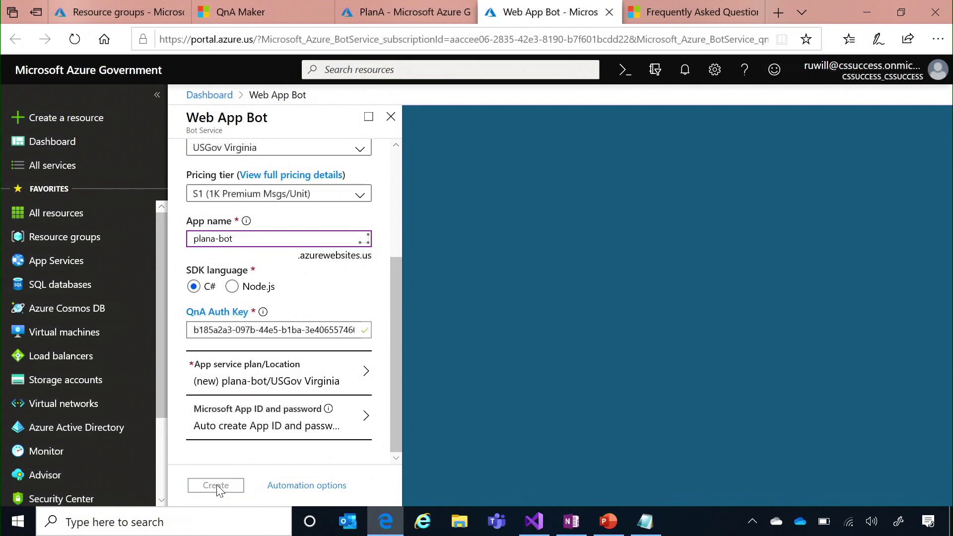
# Submit plana-bot creation and open the deployed Web App Bot resource
pyautogui.click(215, 485)
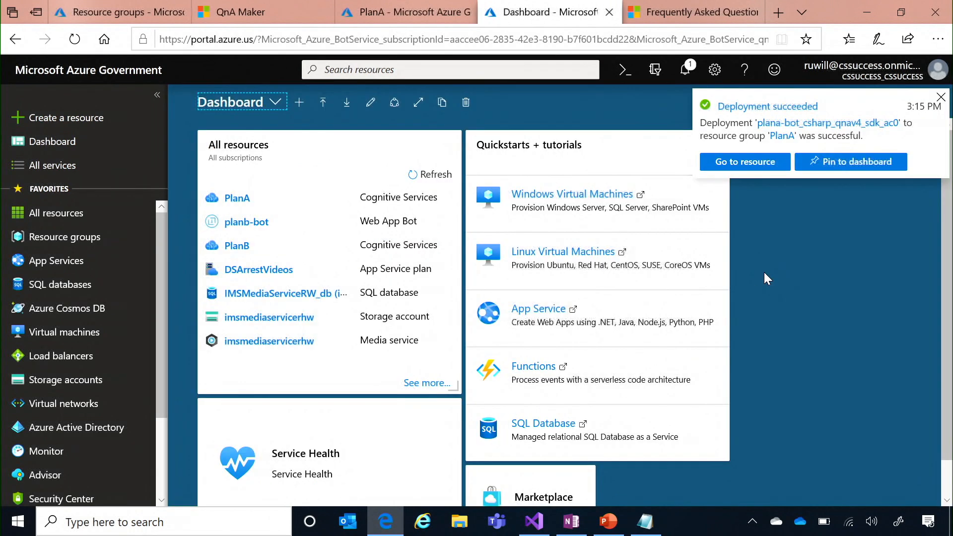
pyautogui.click(745, 162)
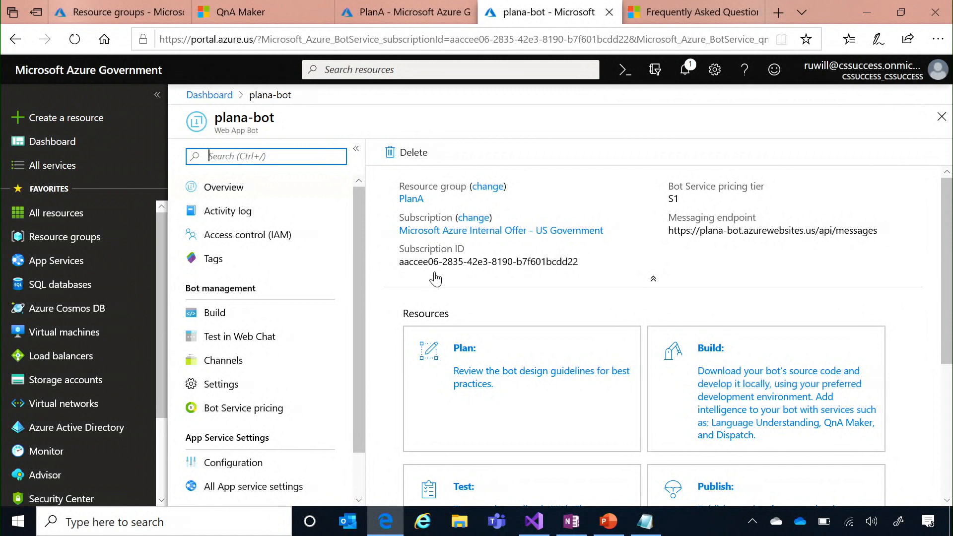
pyautogui.moveTo(369, 261)
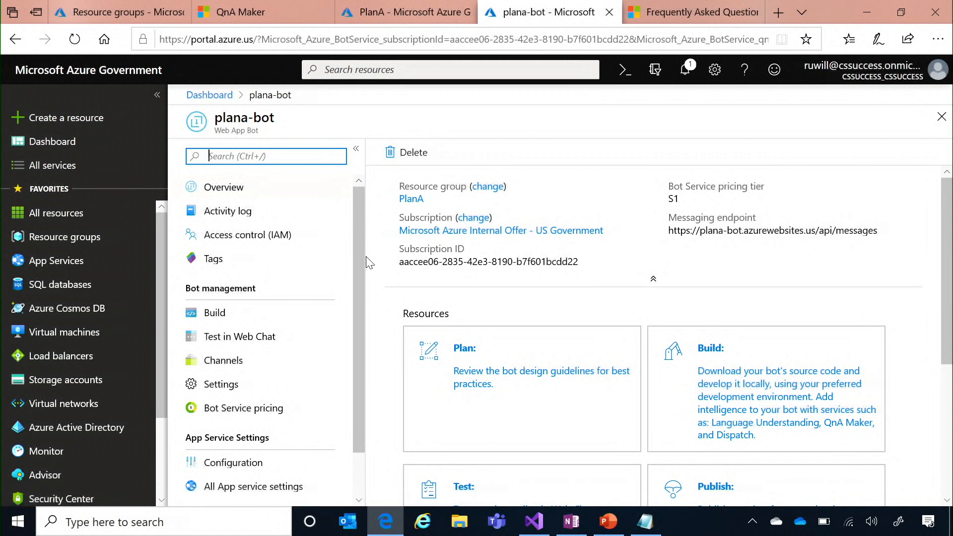
pyautogui.moveTo(270, 344)
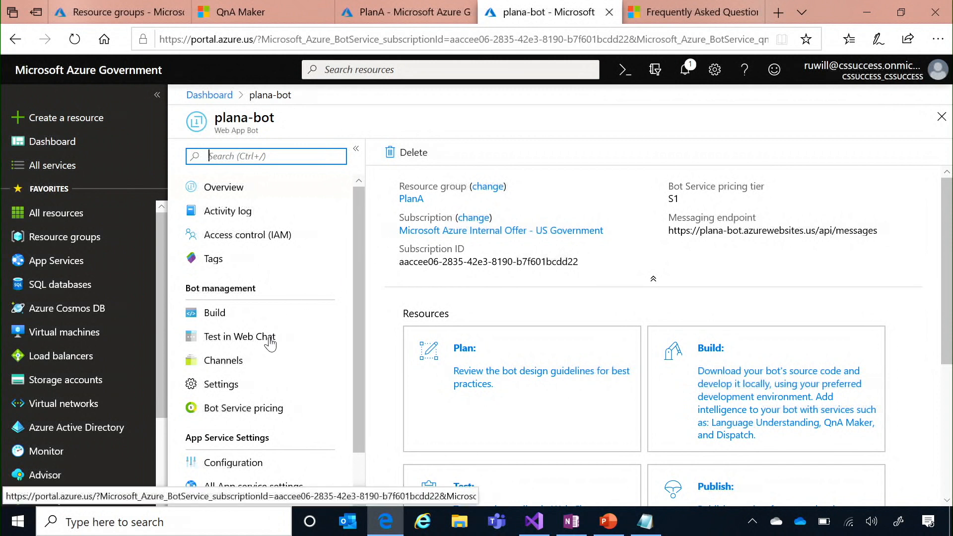
# Ask plana-bot 'where's my product key' in Test in Web Chat
pyautogui.click(239, 336)
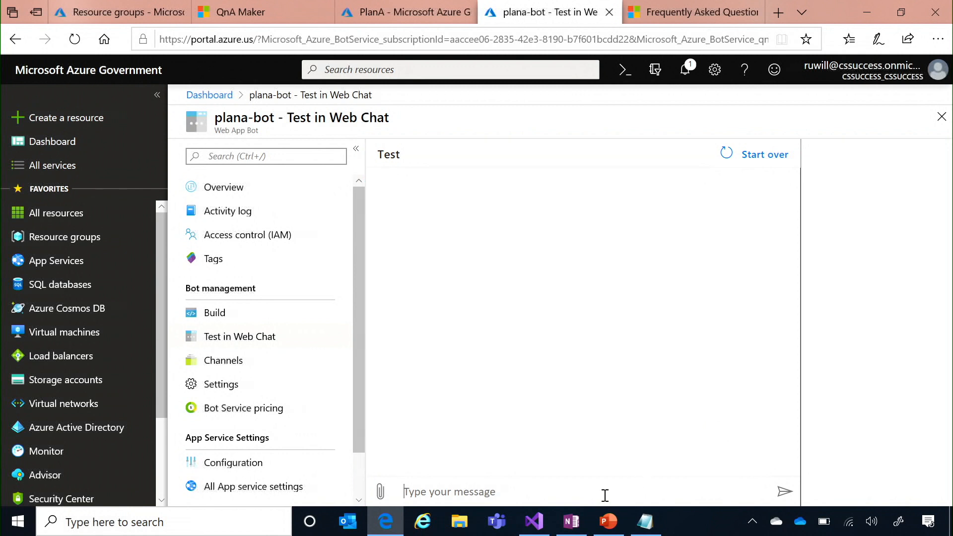
pyautogui.write('what')
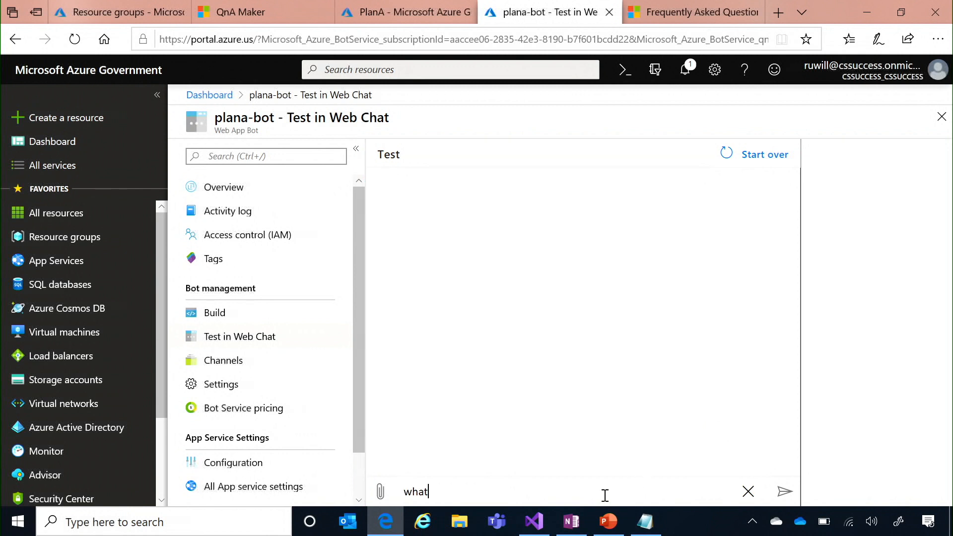
pyautogui.write("where's is")
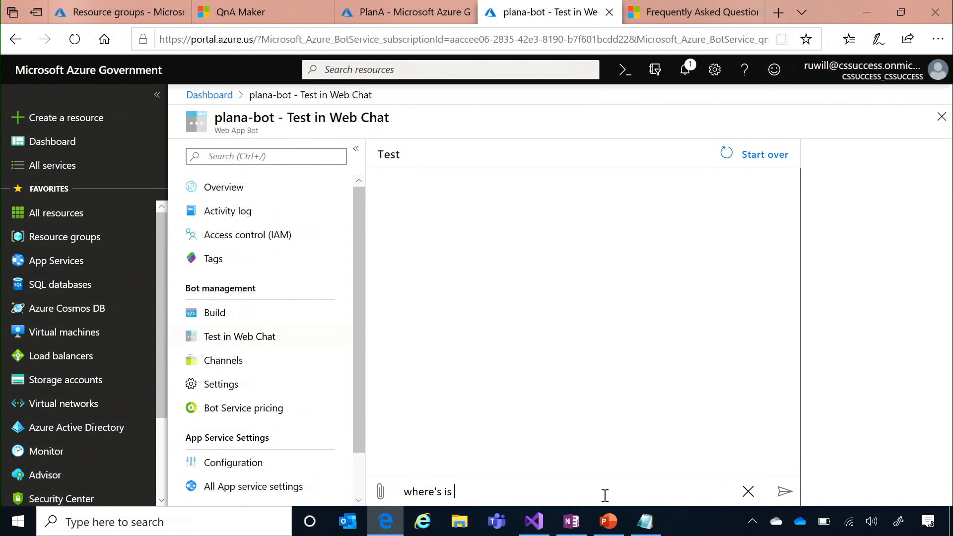
pyautogui.write('my produ')
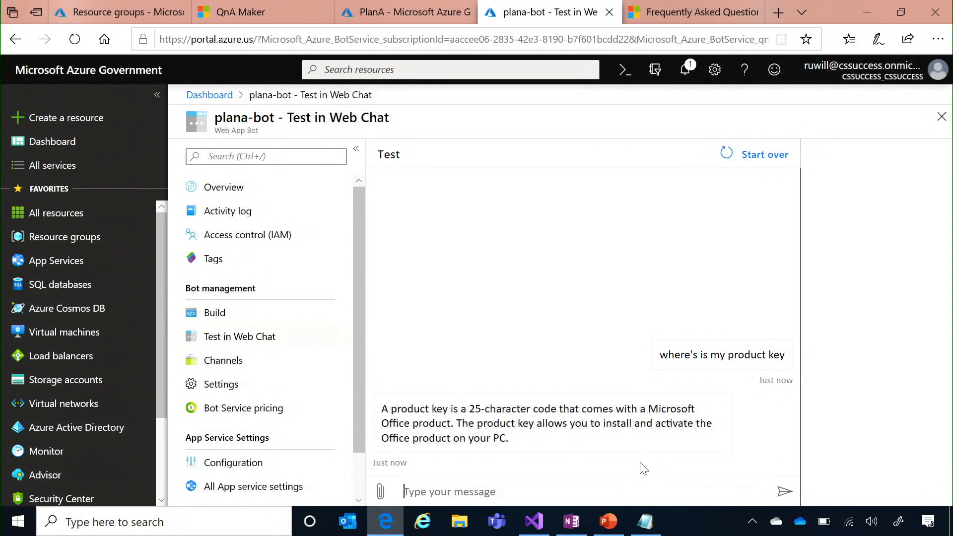
pyautogui.moveTo(630, 482)
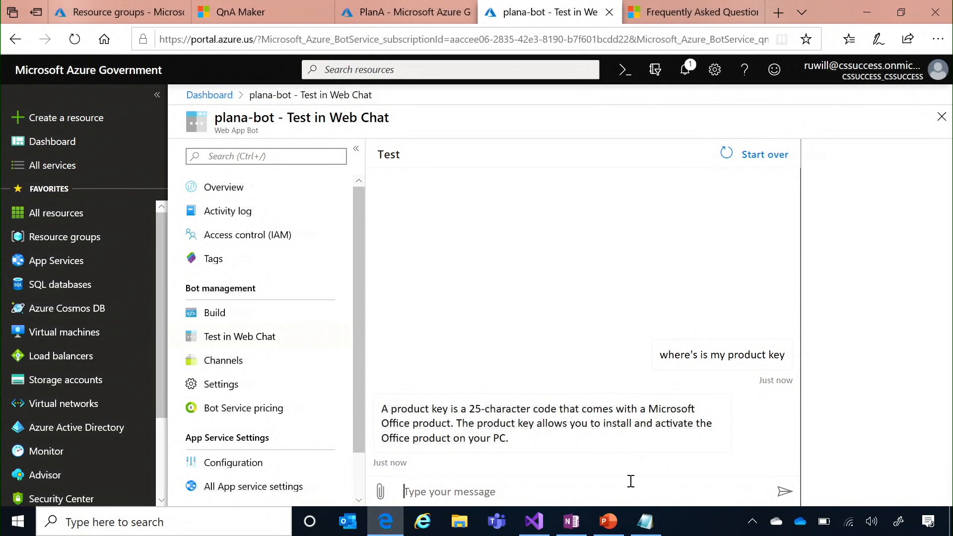
pyautogui.moveTo(520, 271)
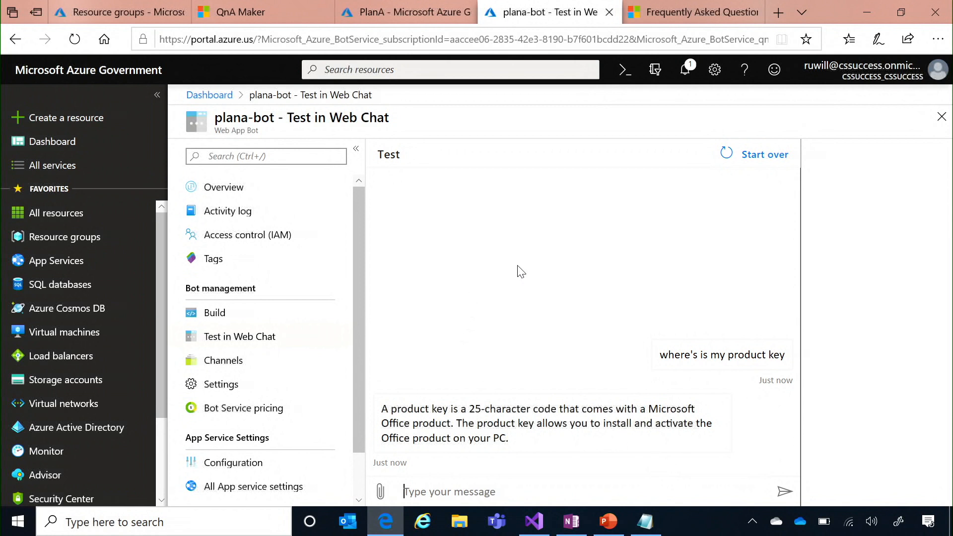
pyautogui.moveTo(571, 288)
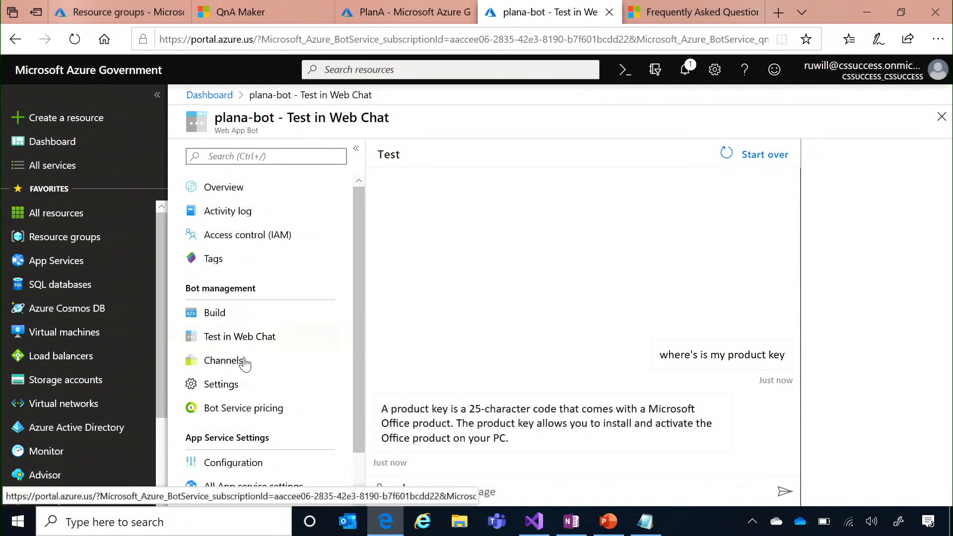
# Open plana-bot's Channels page and browse the available channel connections
pyautogui.click(224, 360)
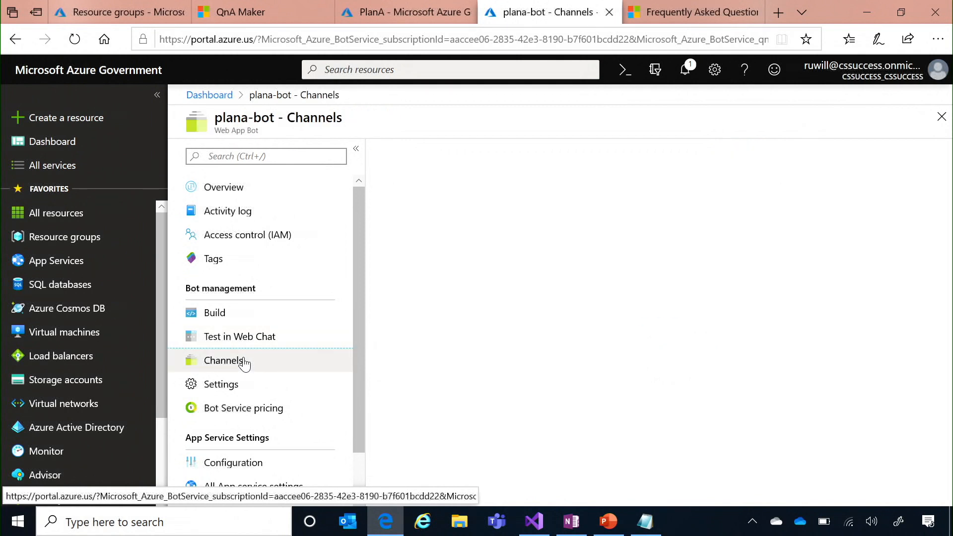
pyautogui.click(223, 360)
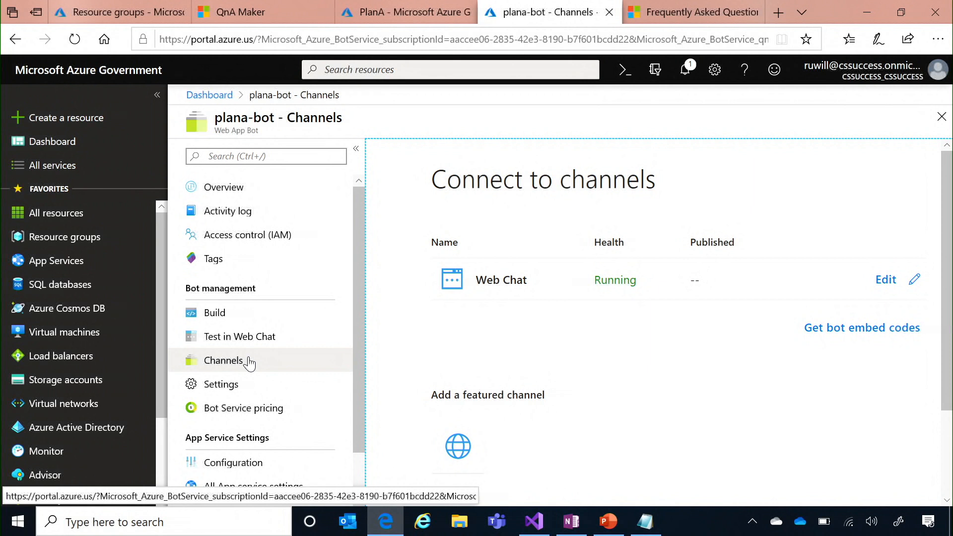
pyautogui.moveTo(532, 297)
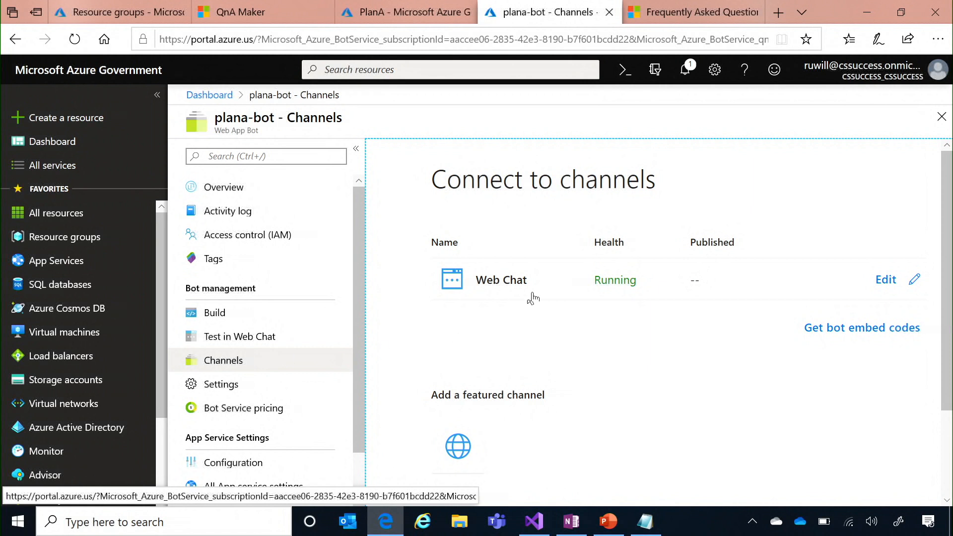
pyautogui.scroll(-3)
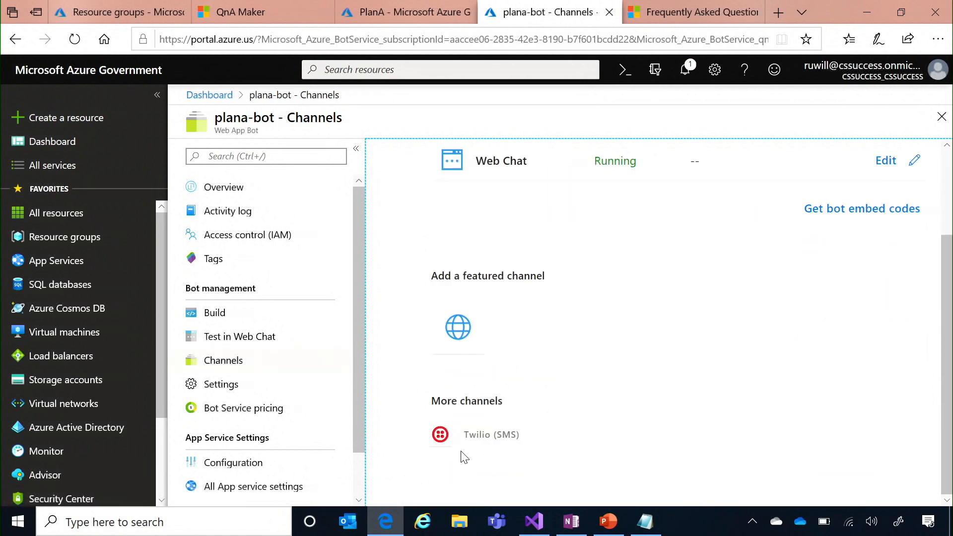
pyautogui.moveTo(480, 455)
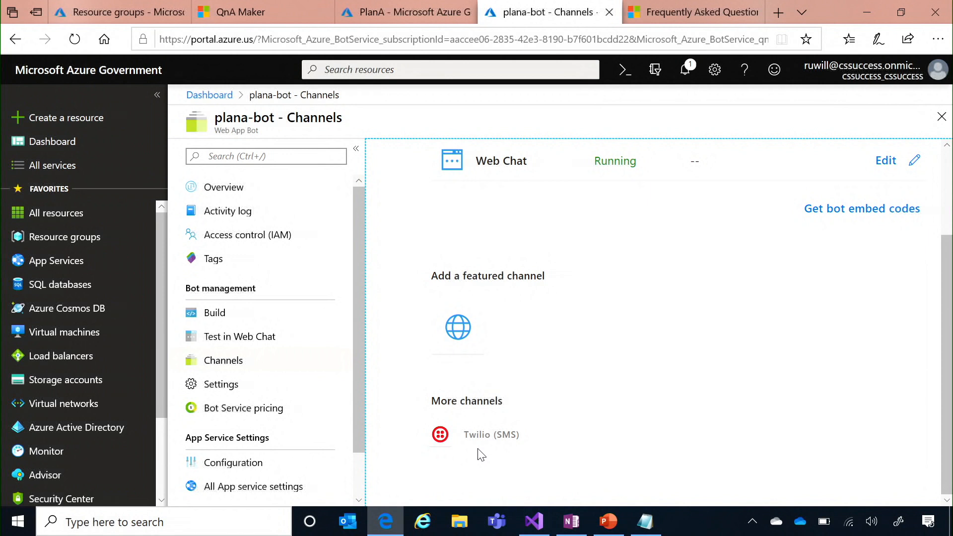
pyautogui.scroll(3)
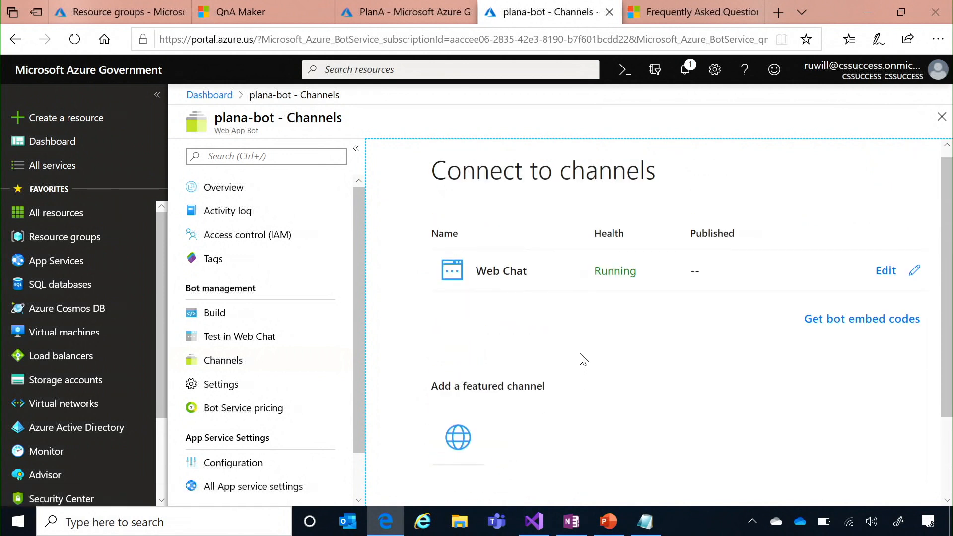
pyautogui.scroll(-3)
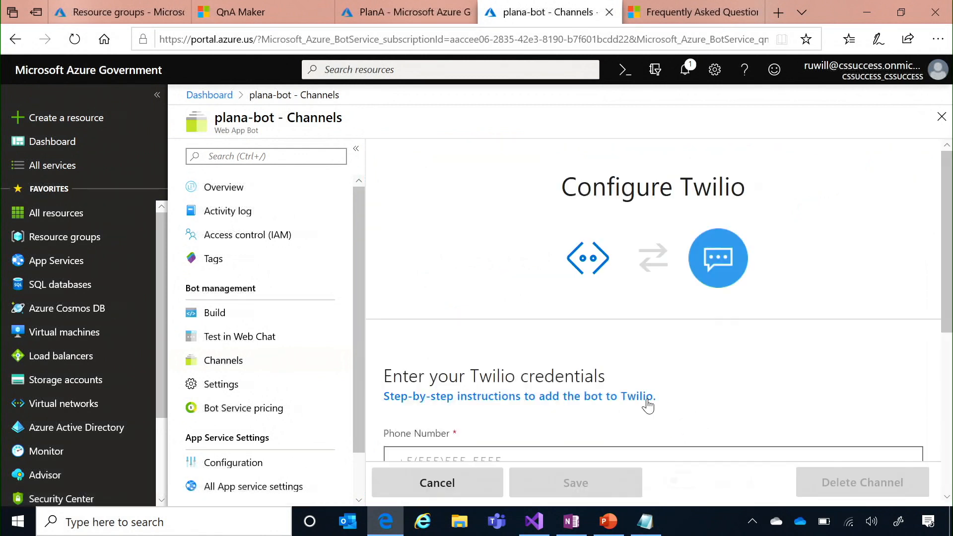
# Scroll through the Twilio SMS credentials form and close it without filling it in
pyautogui.scroll(-3)
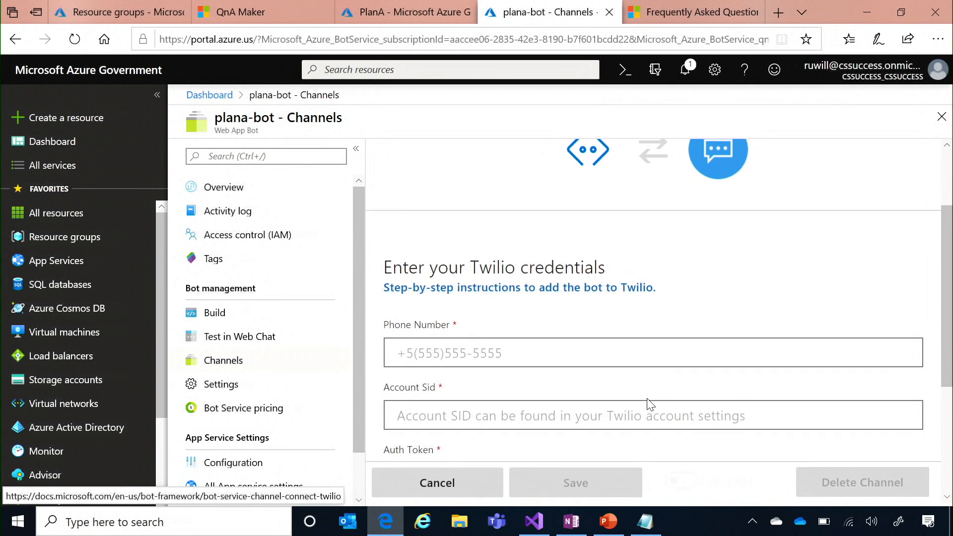
pyautogui.scroll(-3)
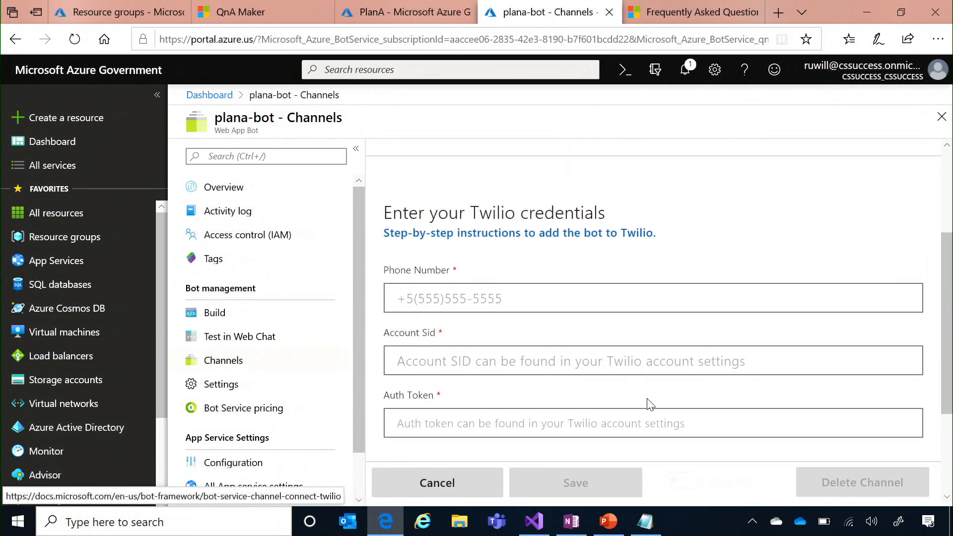
pyautogui.moveTo(658, 254)
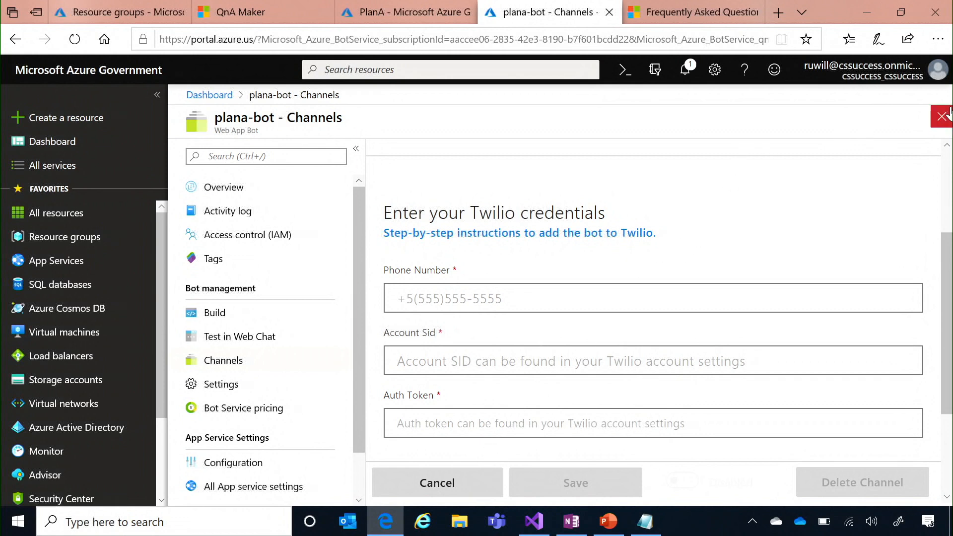
pyautogui.click(942, 116)
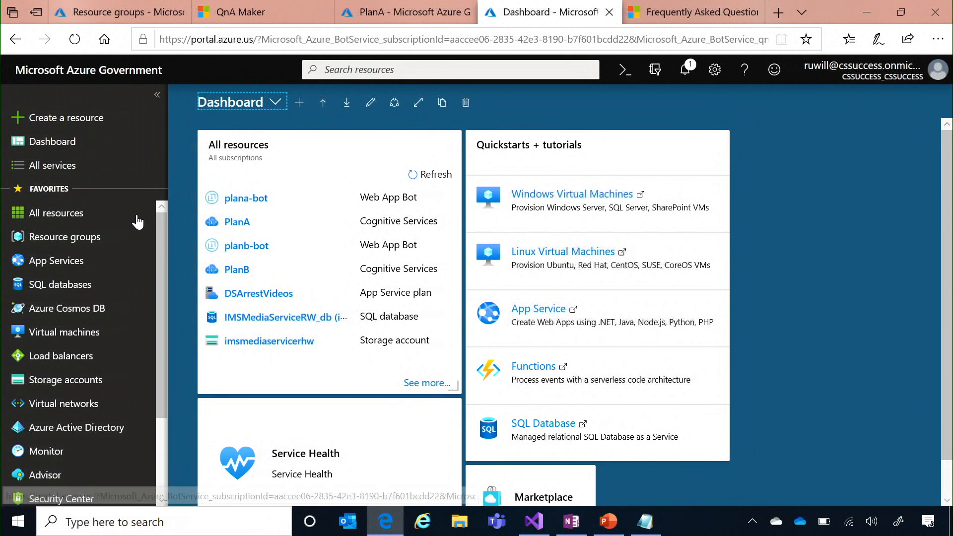
pyautogui.click(246, 197)
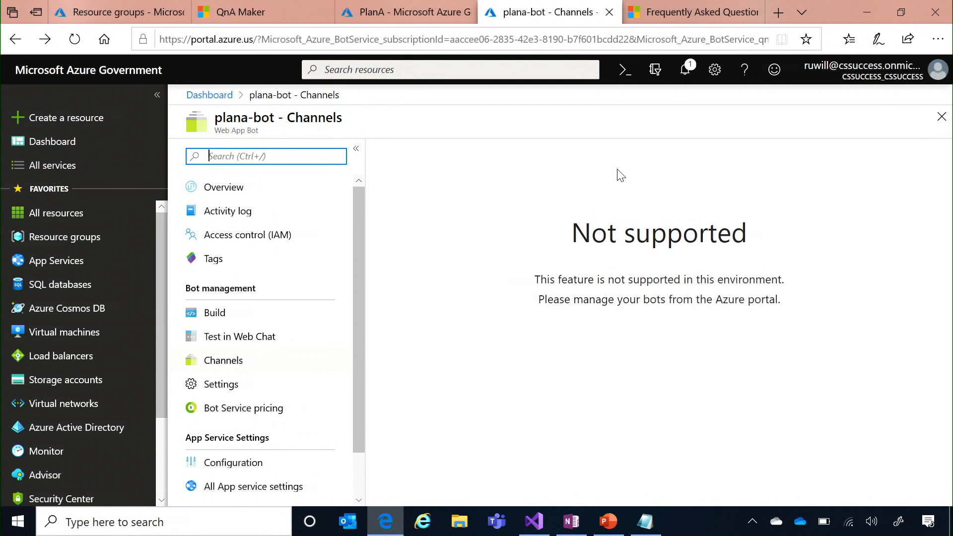
# Return to plana-bot's Channels page listing Web Chat as Running
pyautogui.click(223, 360)
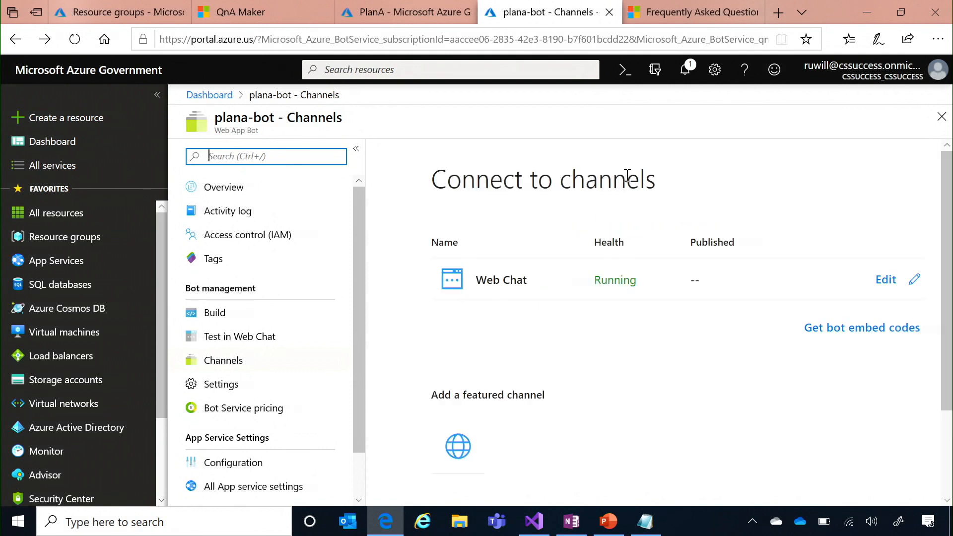
pyautogui.moveTo(557, 219)
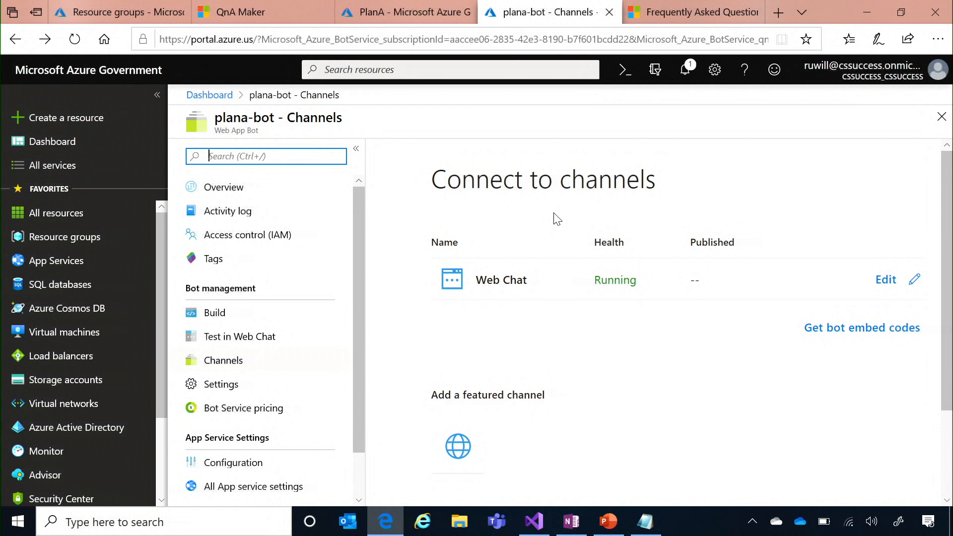
pyautogui.moveTo(870, 267)
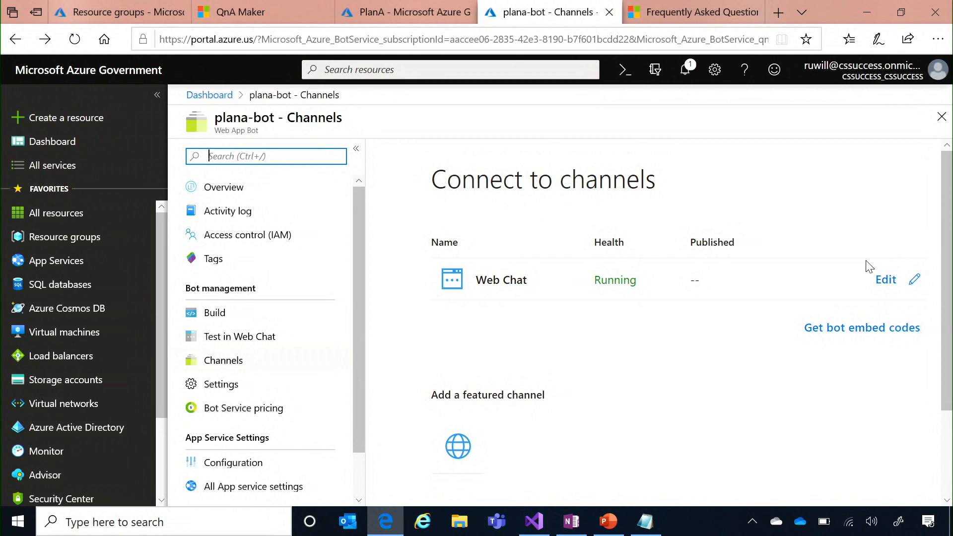
pyautogui.moveTo(632, 322)
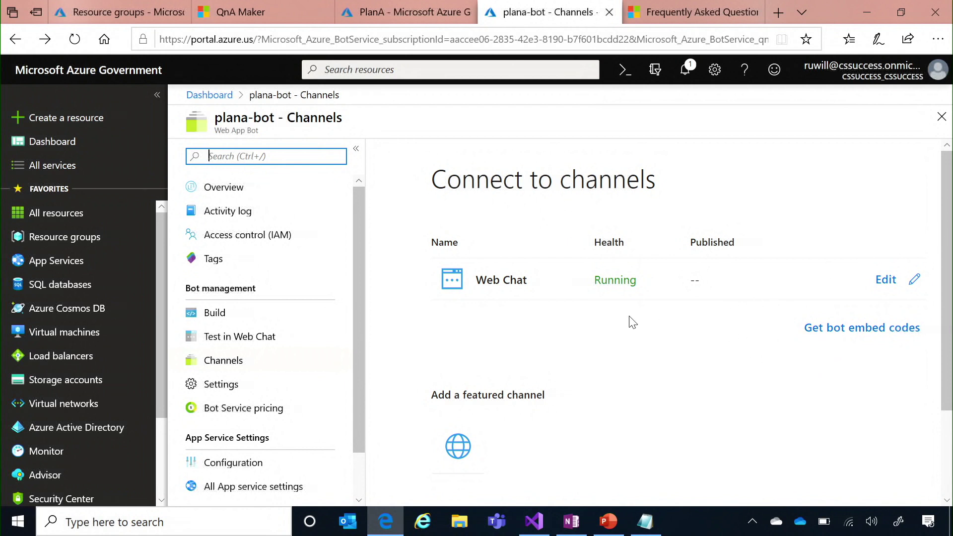
pyautogui.moveTo(547, 304)
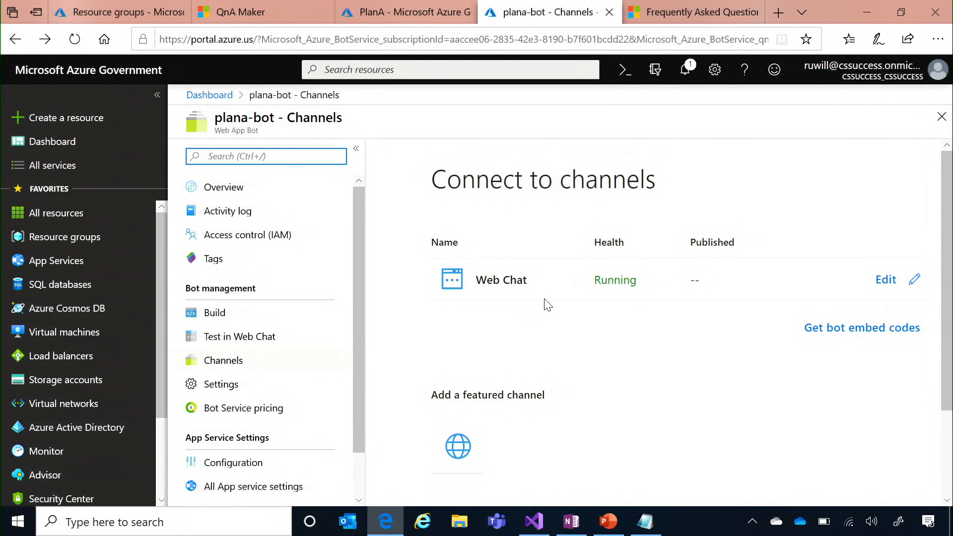
pyautogui.moveTo(628, 312)
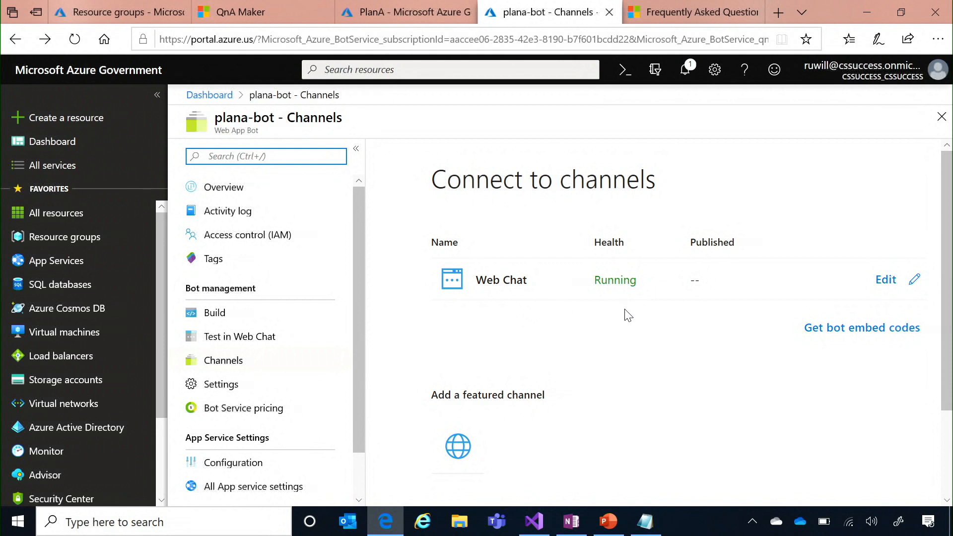
pyautogui.moveTo(820, 333)
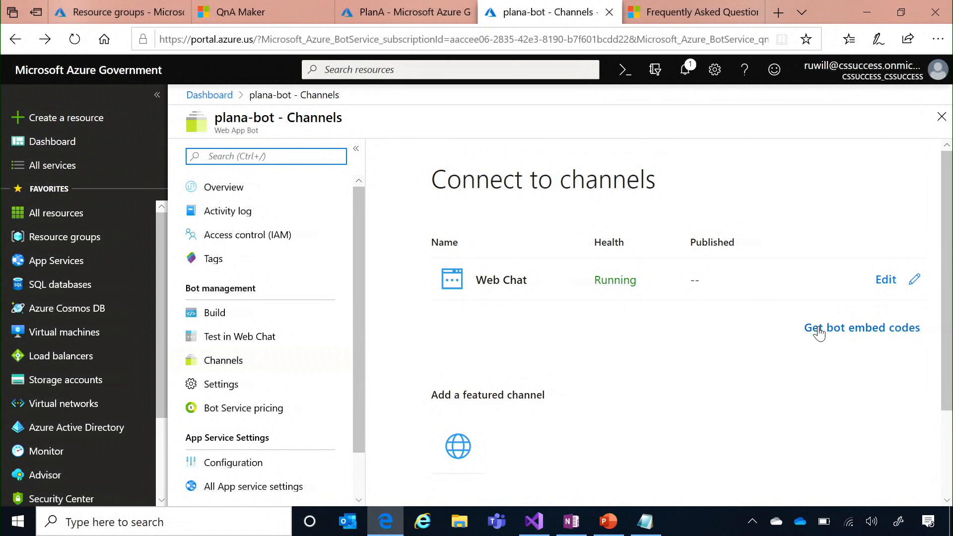
# Open plana-bot's Web Chat settings to view the Default Site secret keys and embed code
pyautogui.click(861, 328)
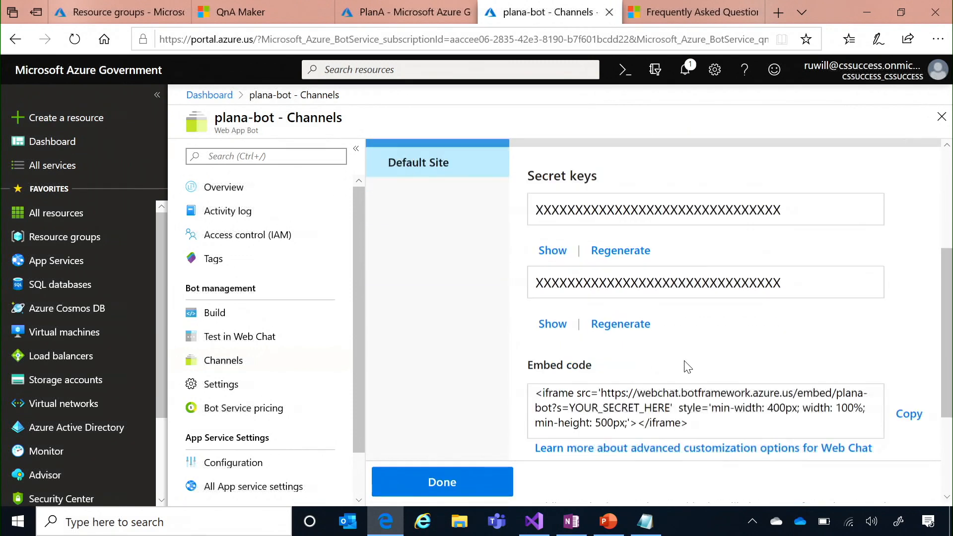
pyautogui.scroll(-3)
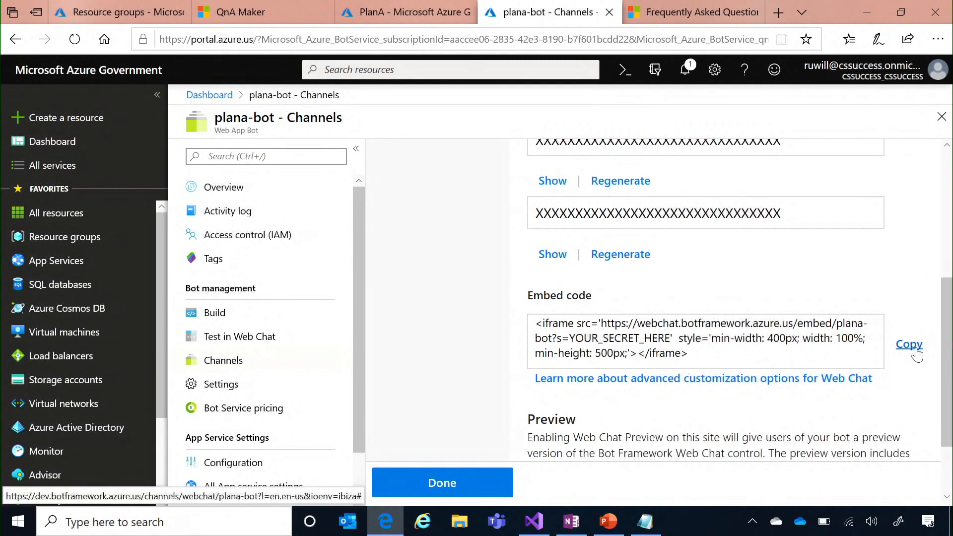
pyautogui.scroll(3)
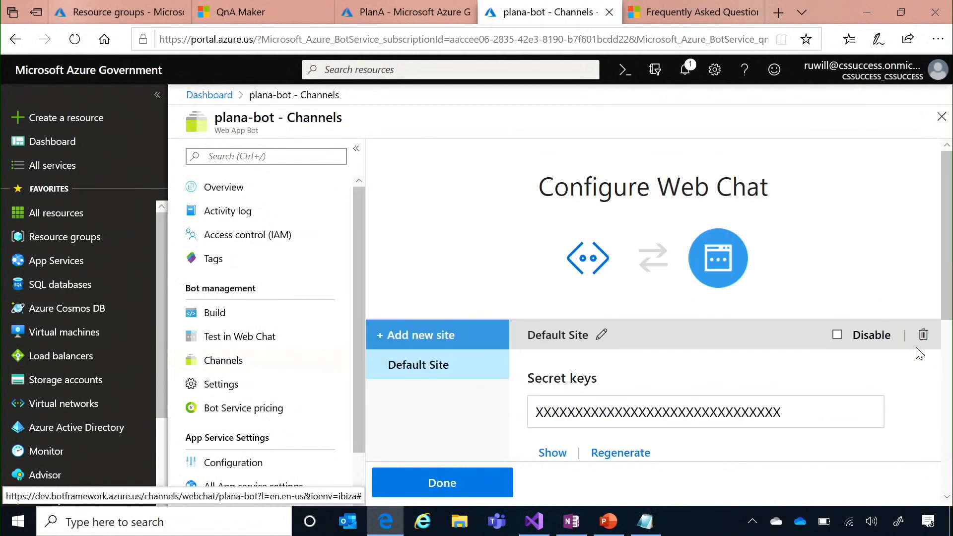
pyautogui.moveTo(879, 355)
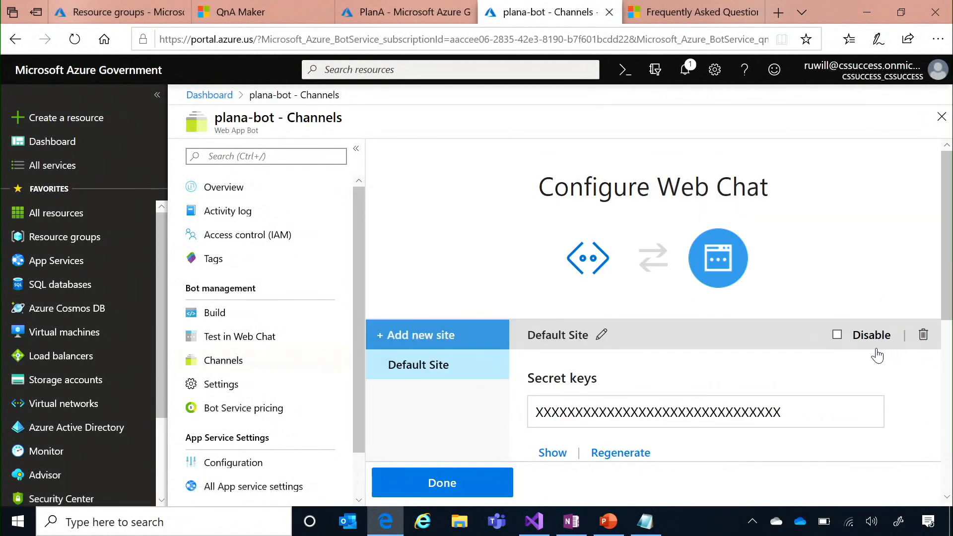
pyautogui.moveTo(825, 358)
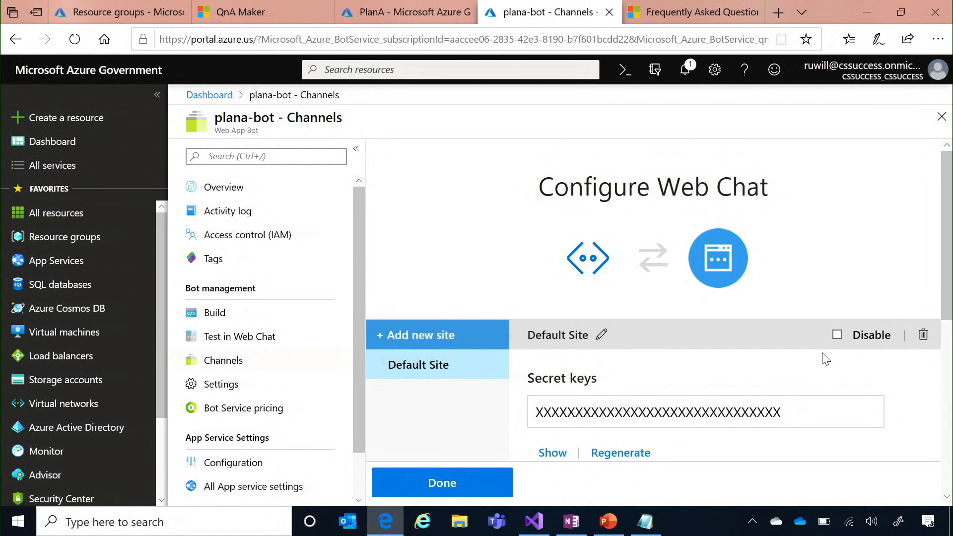
pyautogui.moveTo(772, 373)
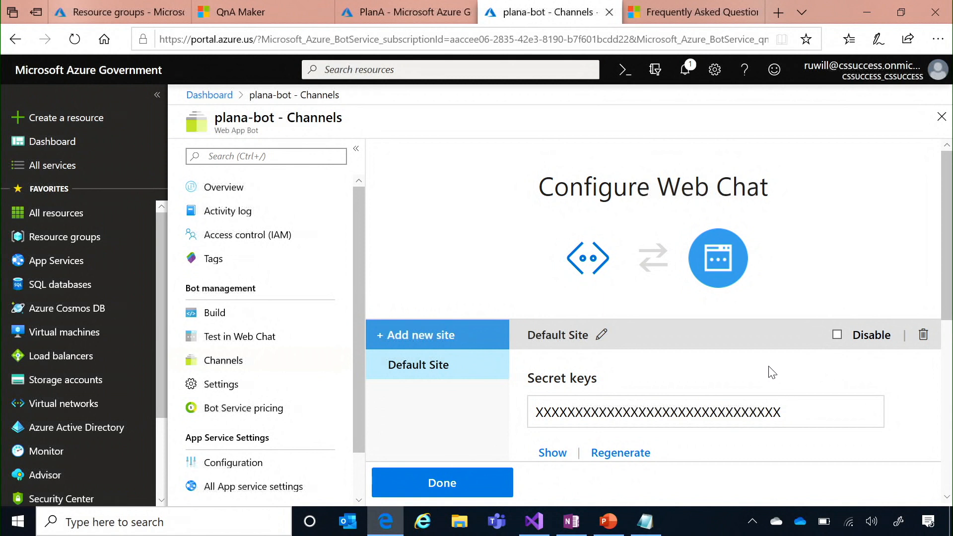
pyautogui.moveTo(533, 522)
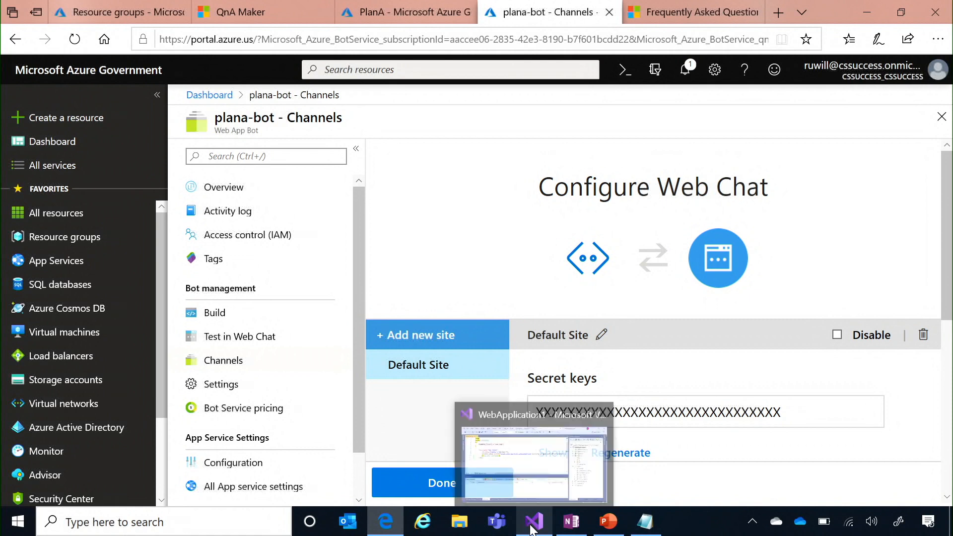
pyautogui.moveTo(534, 521)
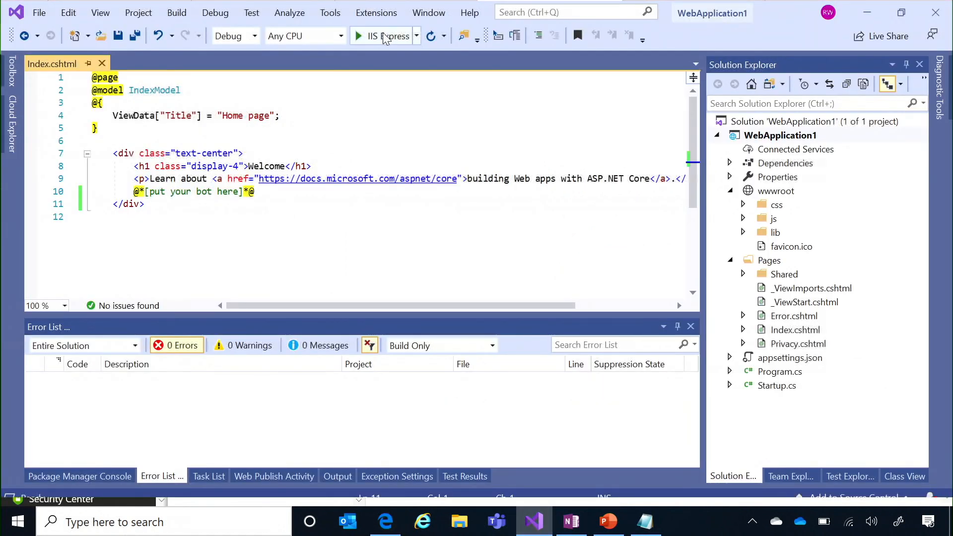
pyautogui.moveTo(374, 37)
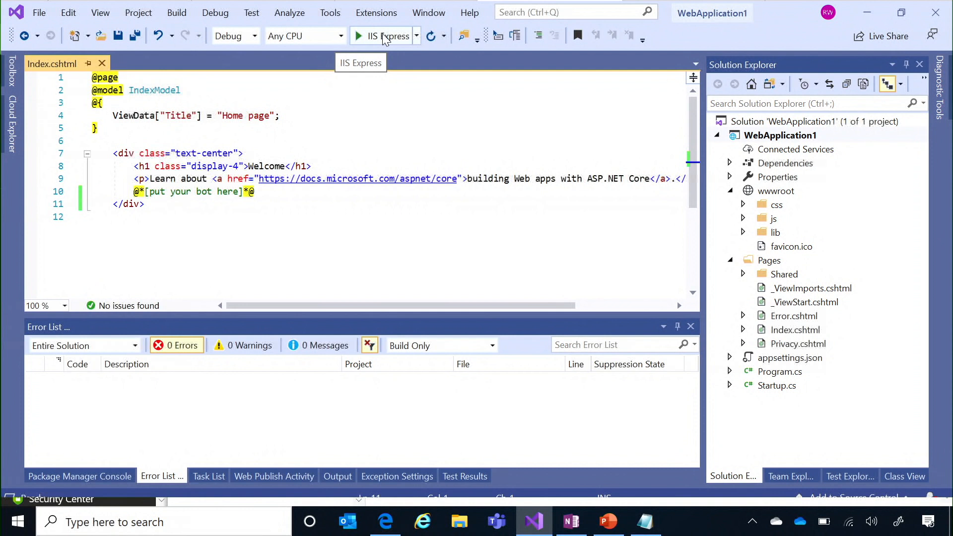
pyautogui.moveTo(305, 162)
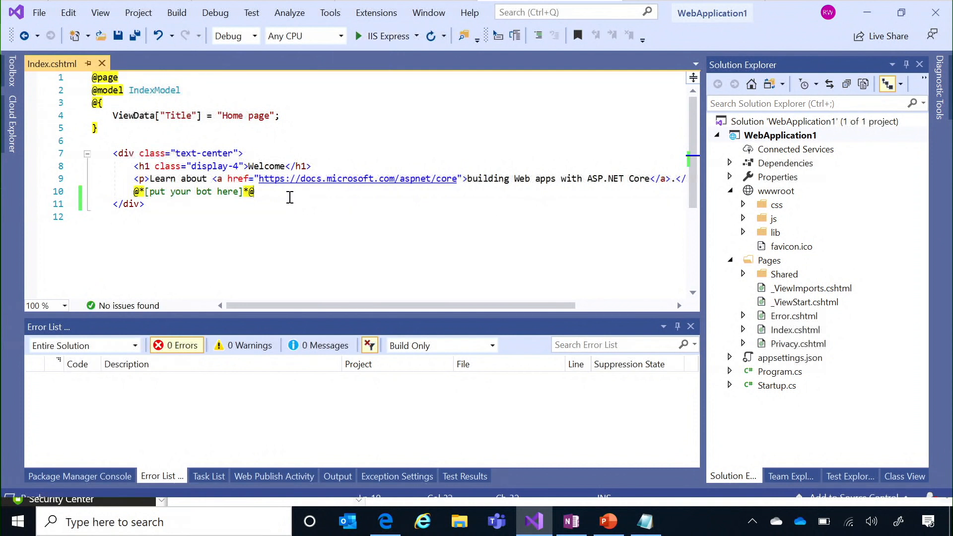
# Insert the Web Chat iframe into Index.cshtml at 300px width and select YOUR_SECRET_HERE
pyautogui.press('Return')
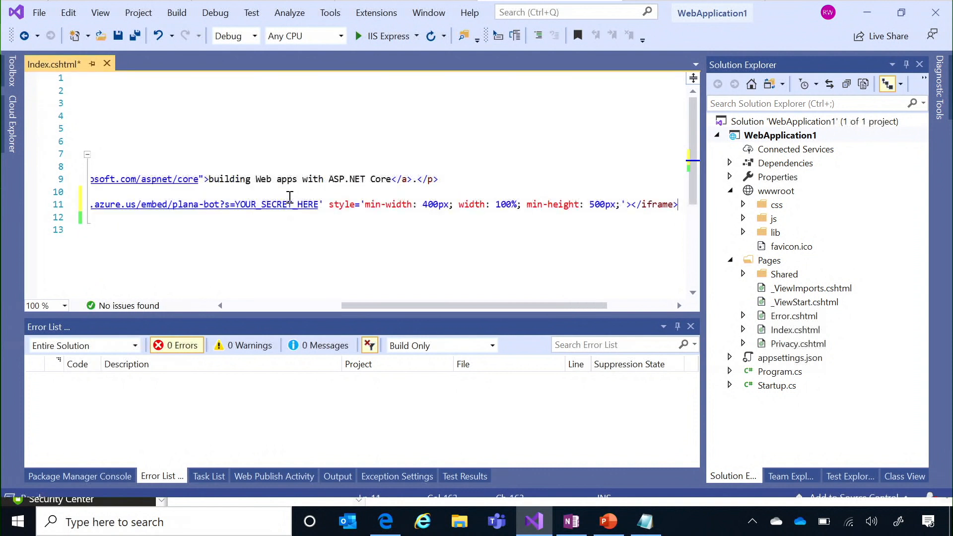
pyautogui.moveTo(483, 217)
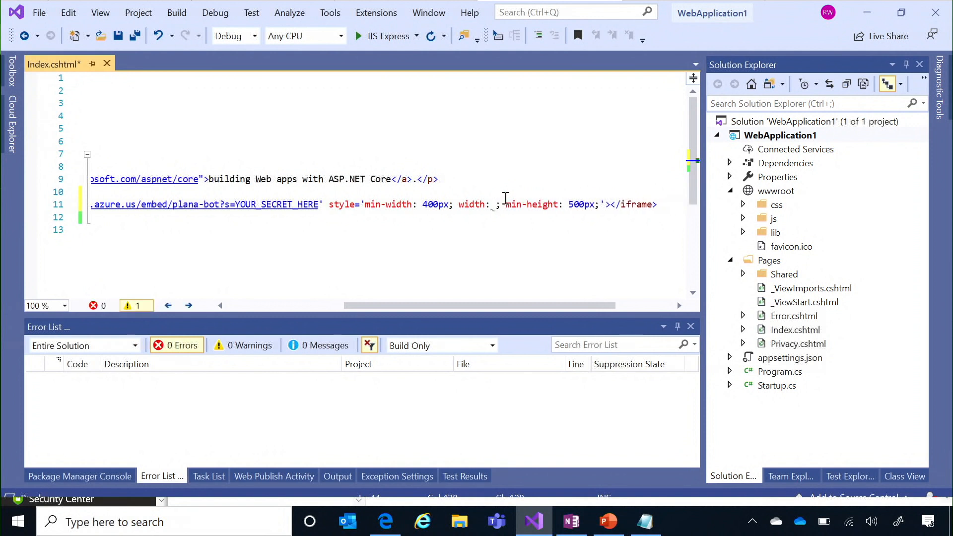
pyautogui.write('300px')
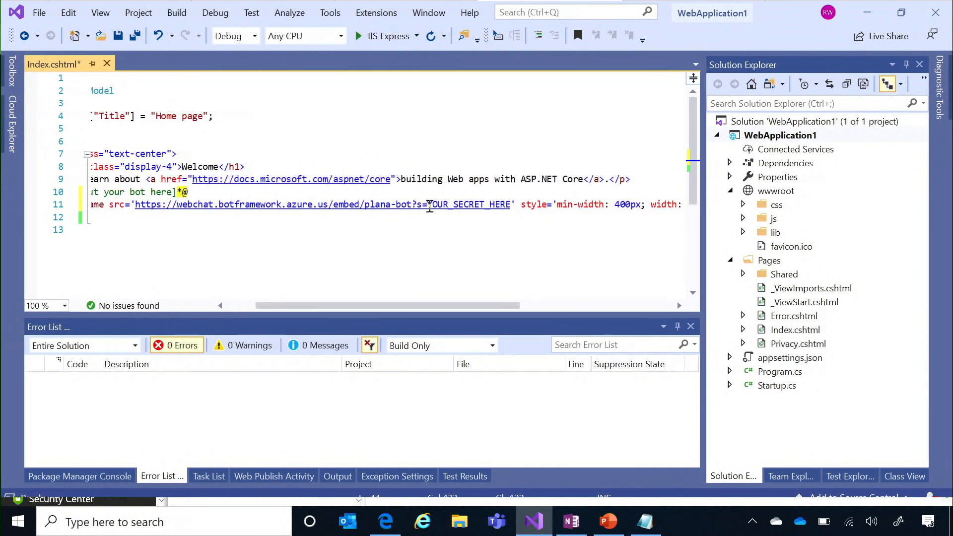
pyautogui.doubleClick(469, 204)
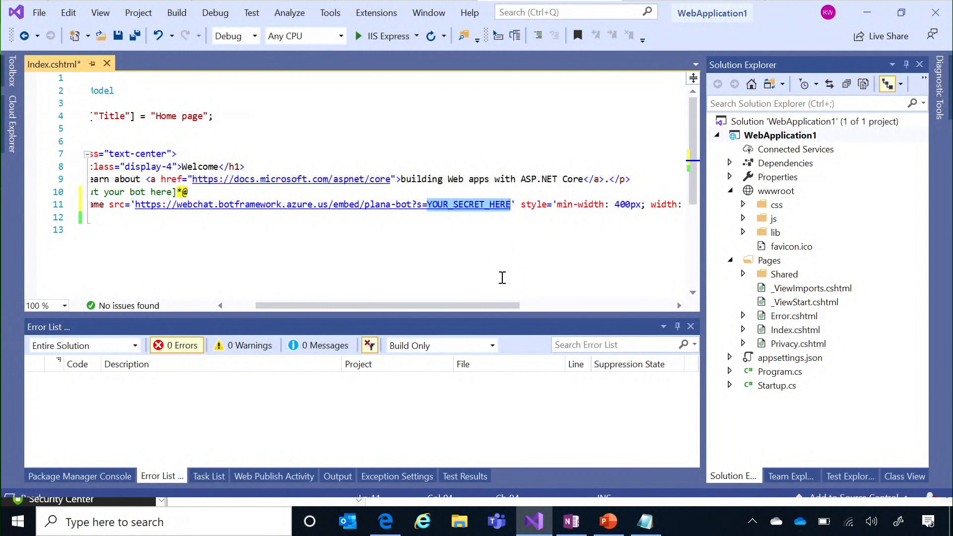
pyautogui.moveTo(572, 522)
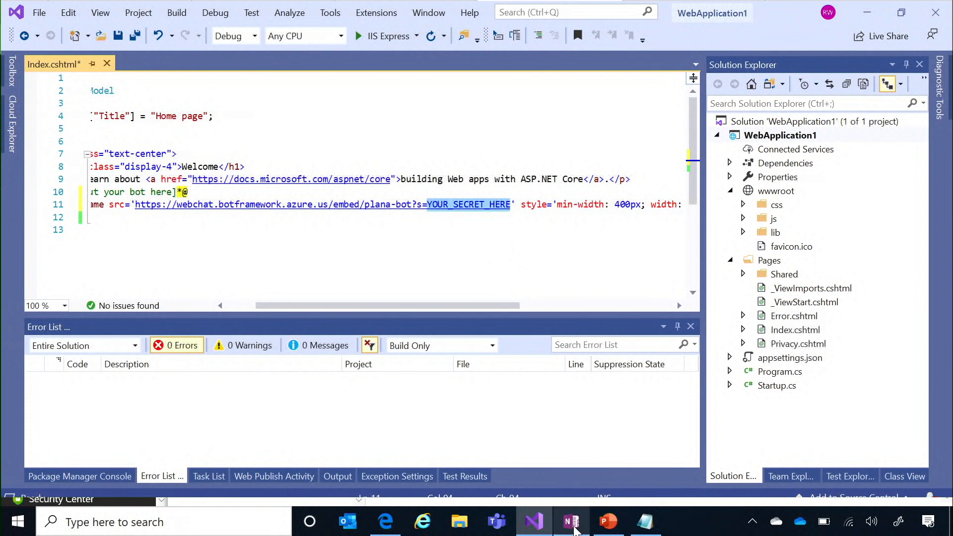
pyautogui.moveTo(385, 522)
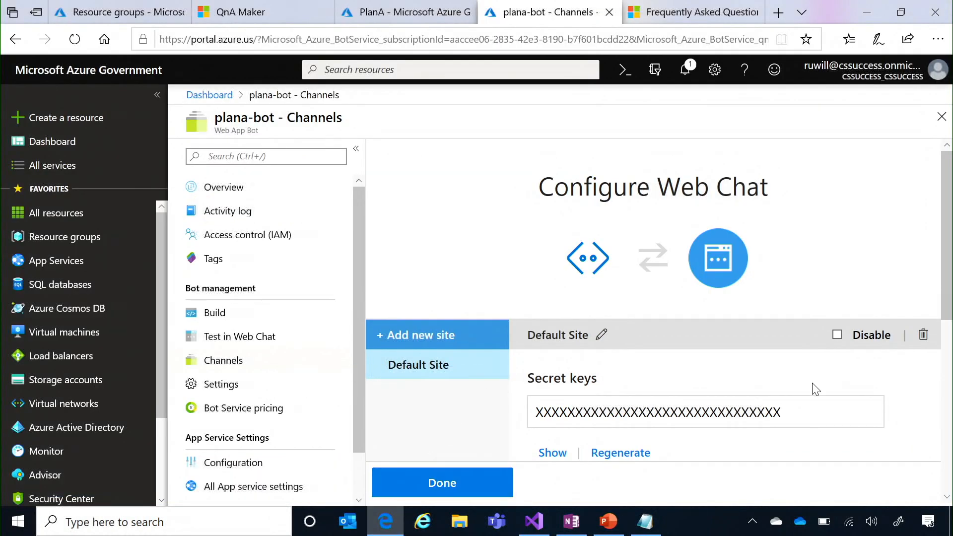
# Reveal the Default Site's Web Chat secret key in plain text
pyautogui.click(552, 453)
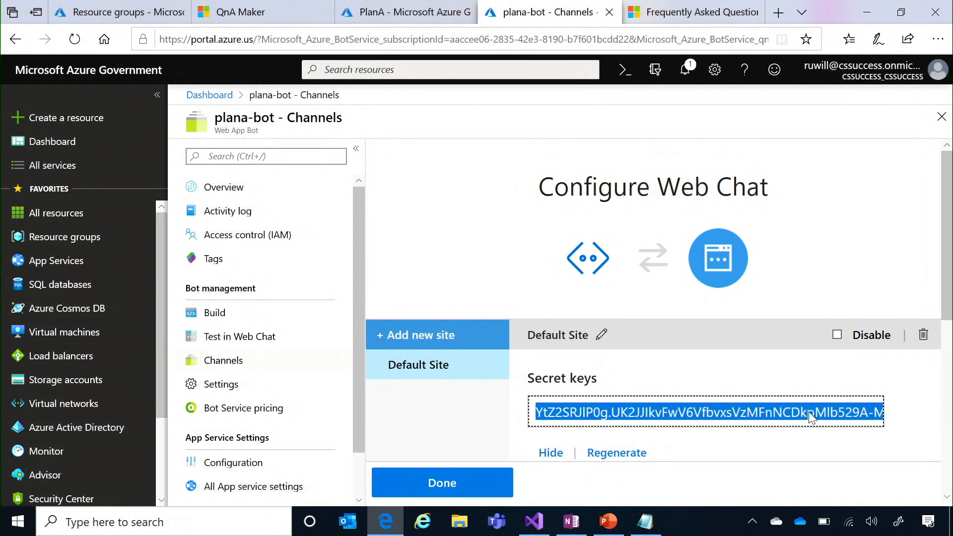
pyautogui.moveTo(497, 522)
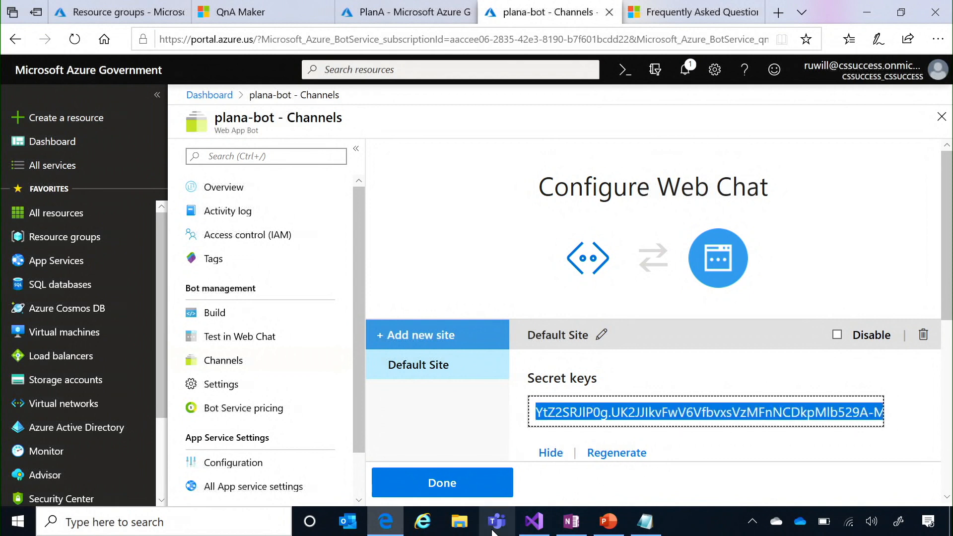
# Replace YOUR_SECRET_HERE with the real secret key and run the site with IIS Express
pyautogui.click(533, 522)
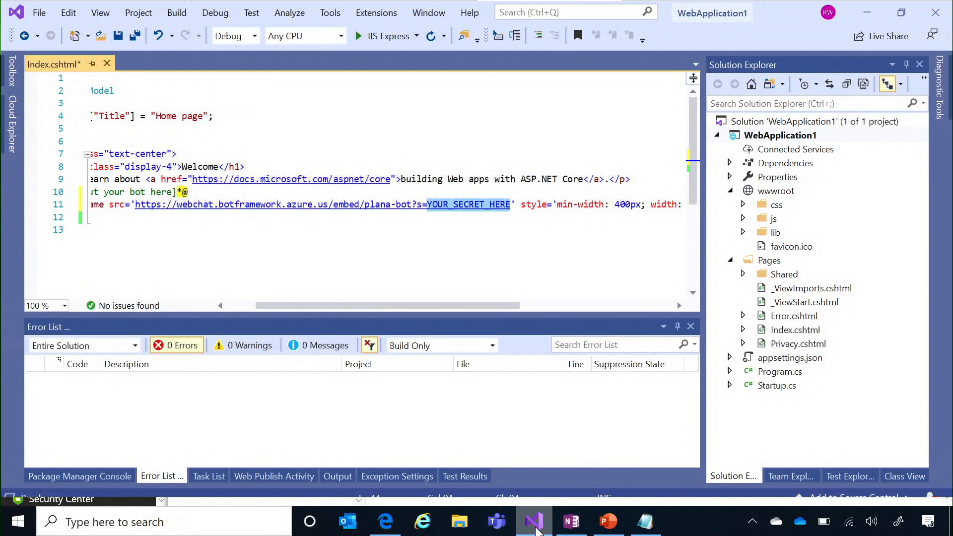
pyautogui.moveTo(505, 229)
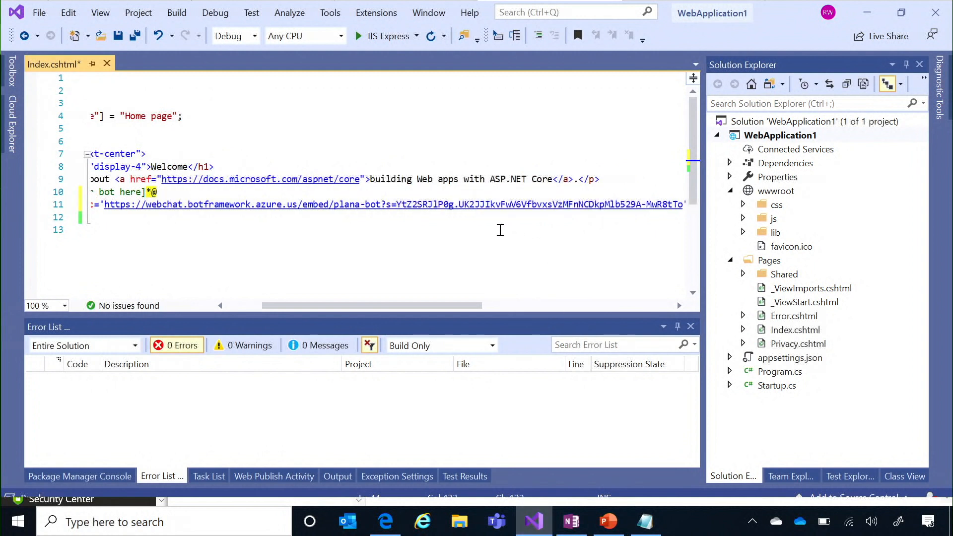
pyautogui.click(359, 36)
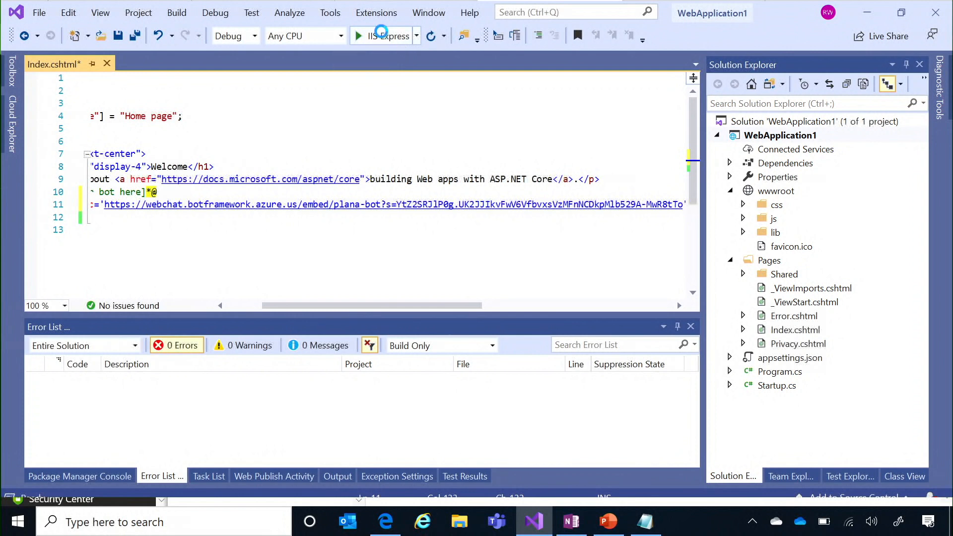
pyautogui.click(358, 36)
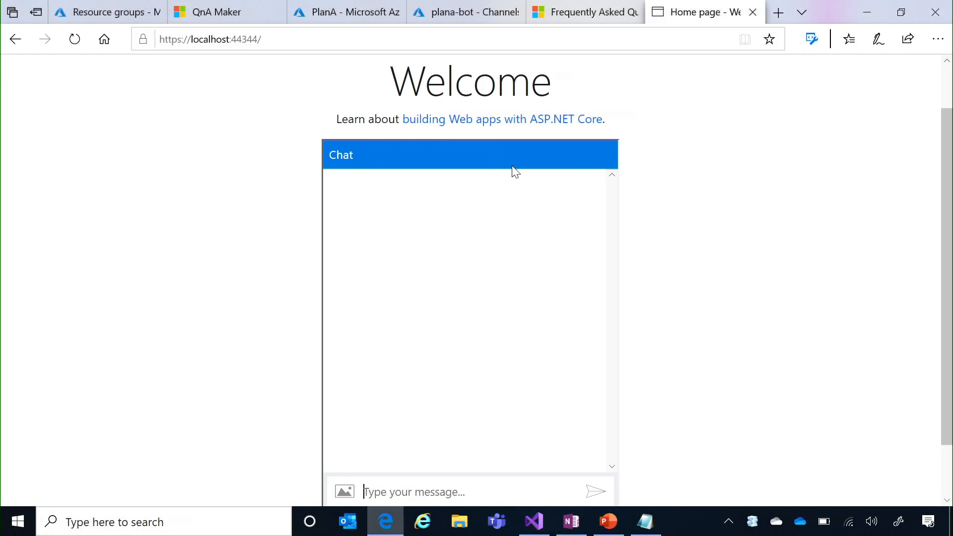
pyautogui.moveTo(498, 193)
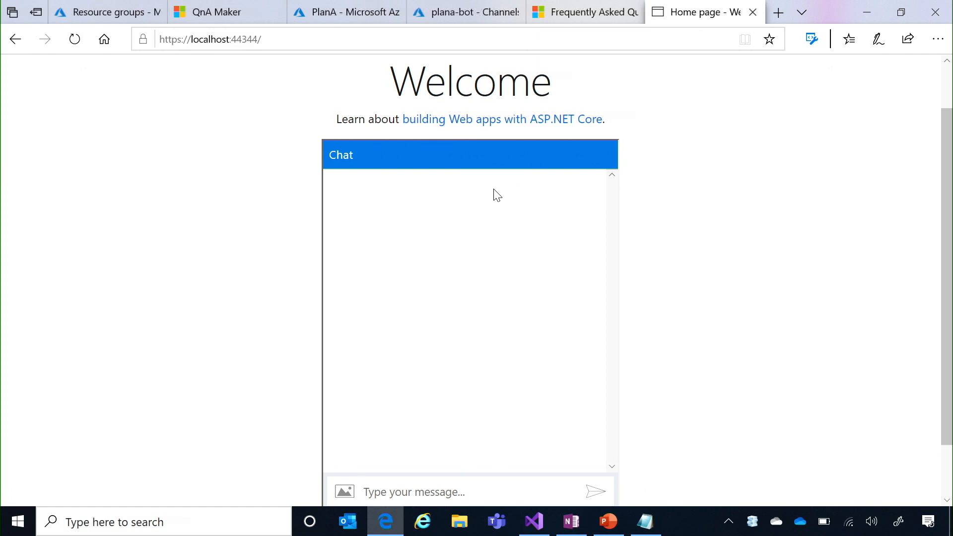
pyautogui.moveTo(466, 492)
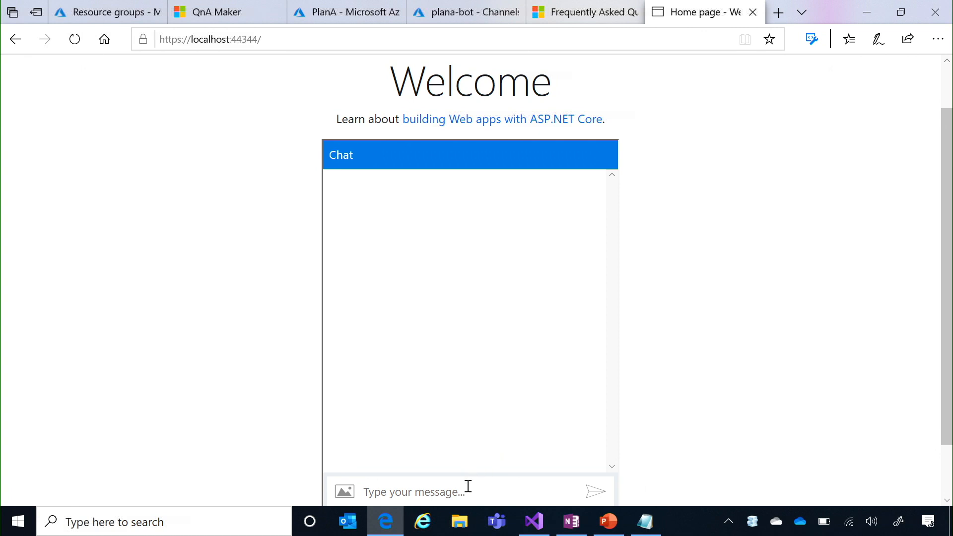
# Ask the embedded chat "where's my product key" and receive plana-bot's answer
pyautogui.write('w')
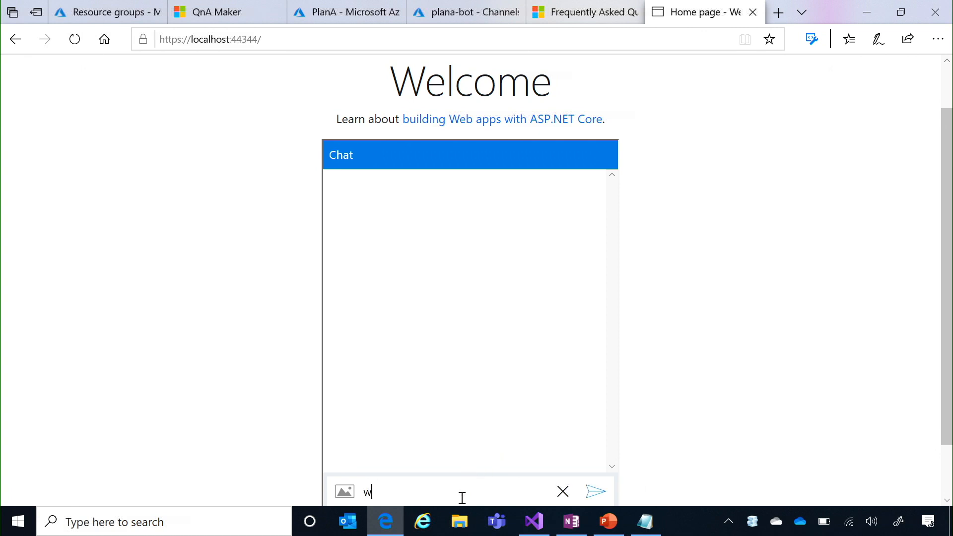
pyautogui.write('hatr')
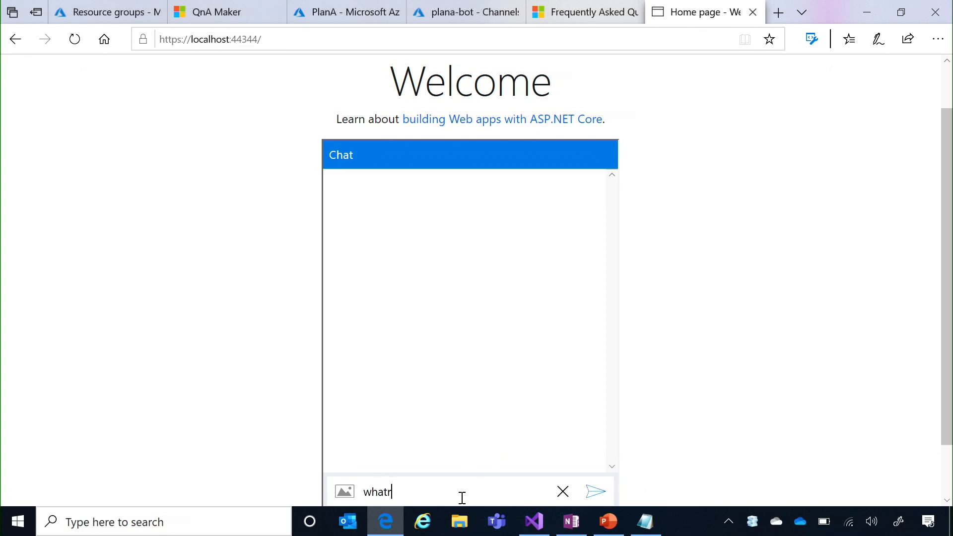
pyautogui.write('where')
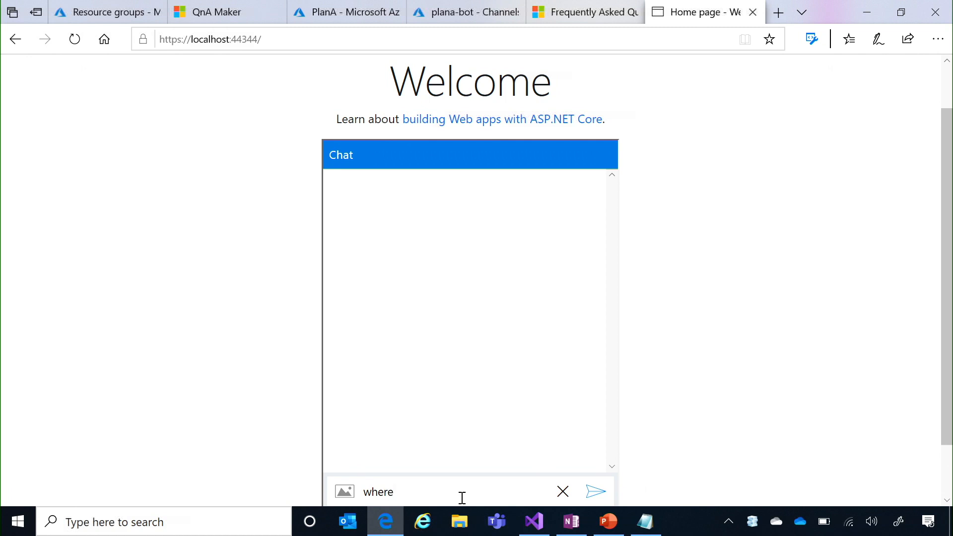
pyautogui.write("'s my pr")
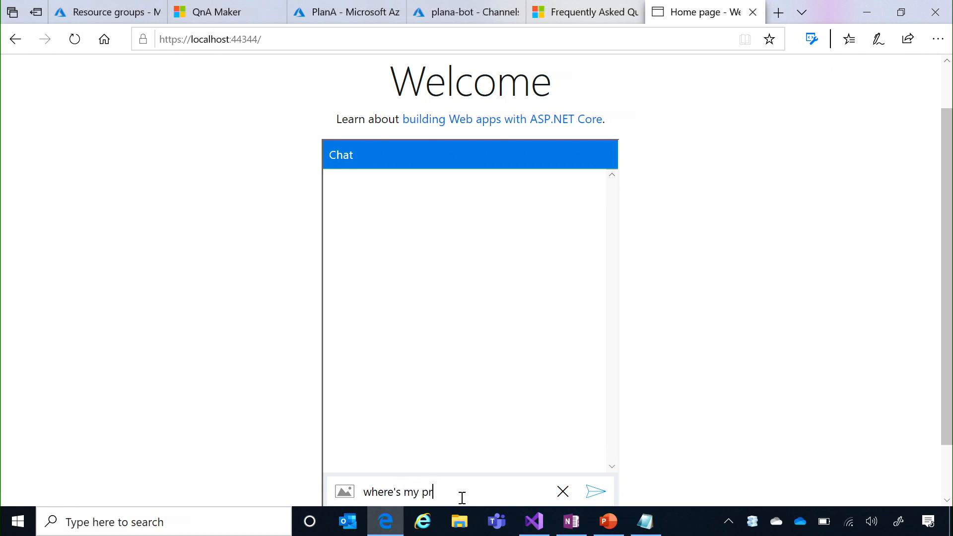
pyautogui.write('oduct')
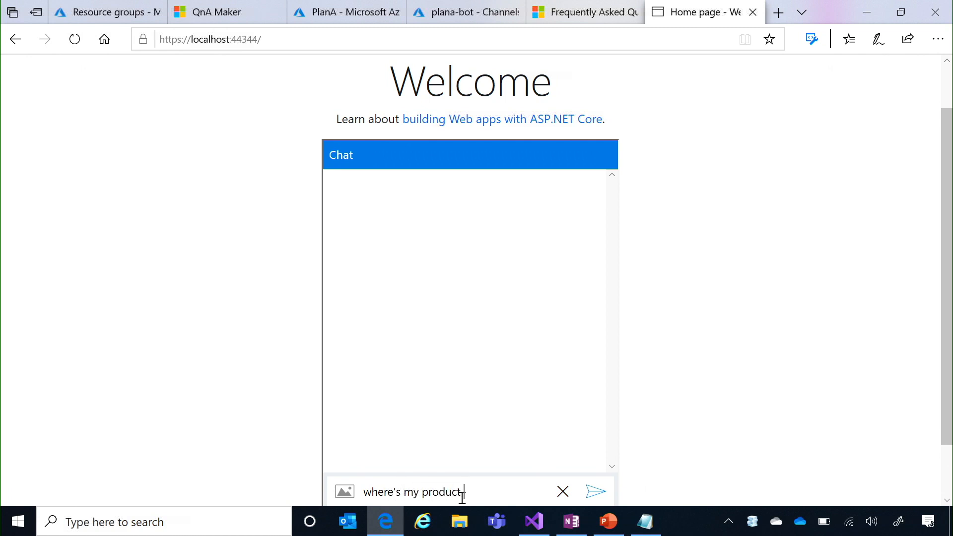
pyautogui.click(595, 492)
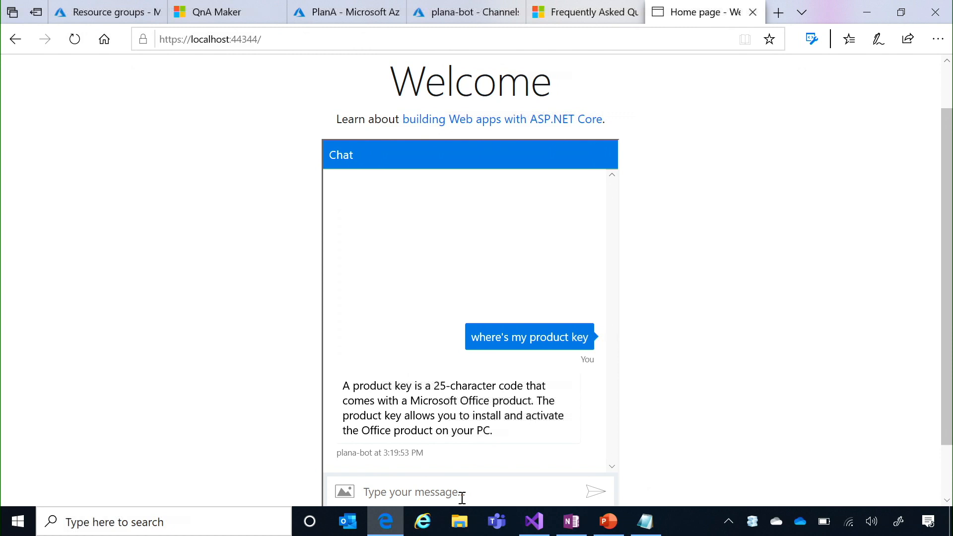
pyautogui.click(414, 492)
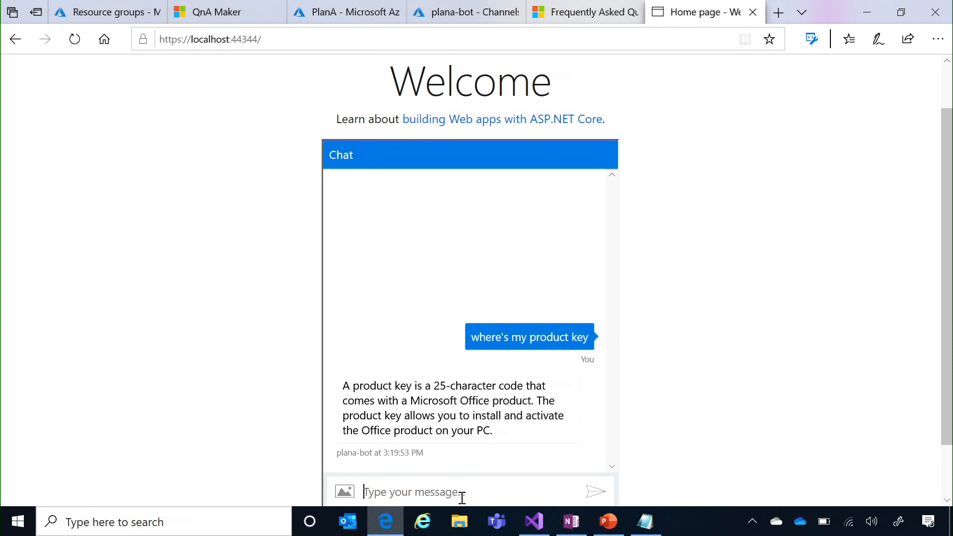